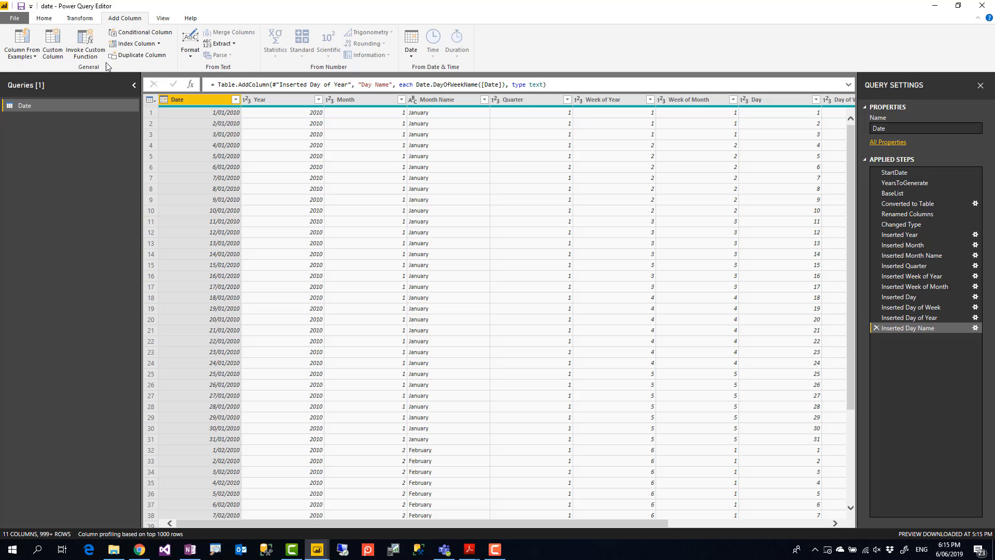
pyautogui.moveTo(106, 67)
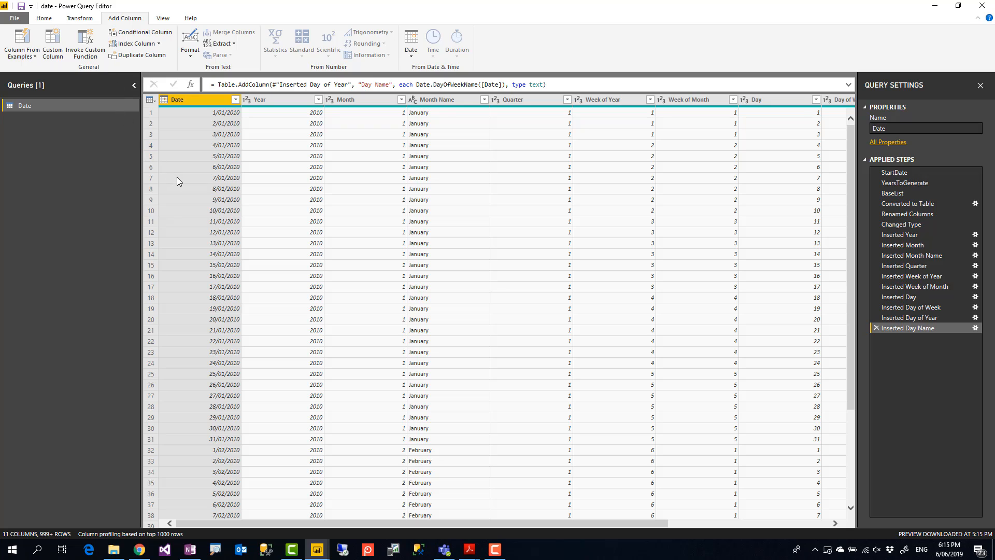
pyautogui.moveTo(307, 146)
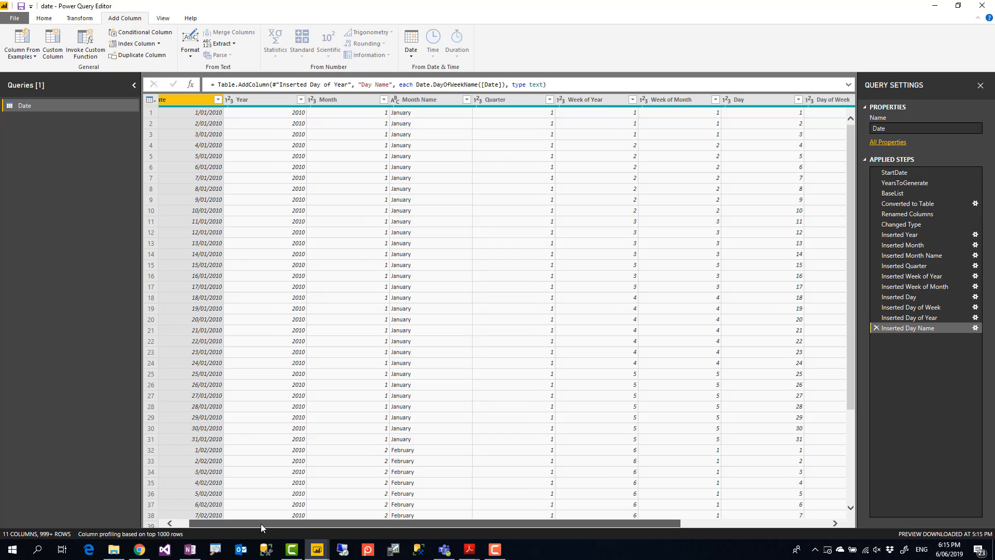
# Step: Show the Home ribbon's query-wide commands for the Date query
pyautogui.hscroll(3)
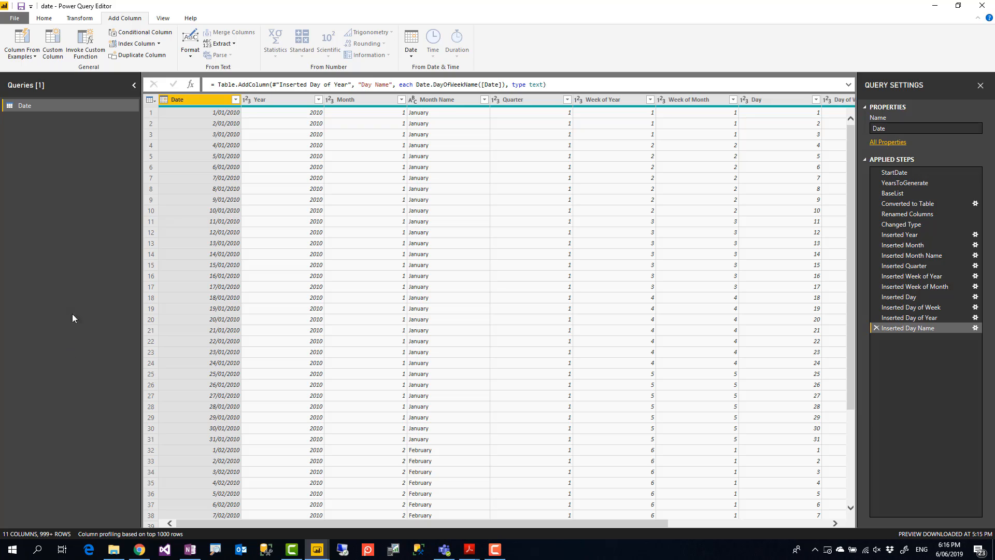
pyautogui.moveTo(63, 129)
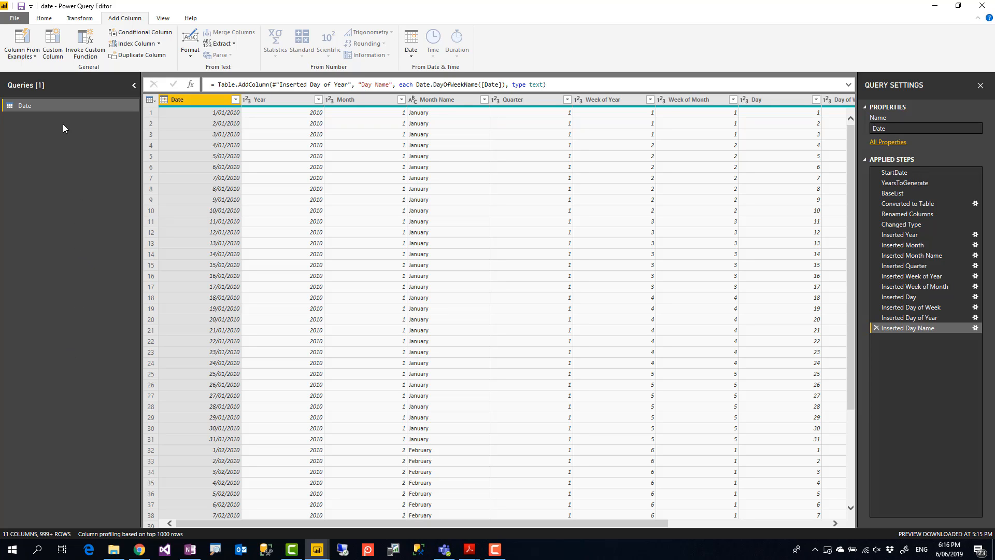
pyautogui.click(44, 17)
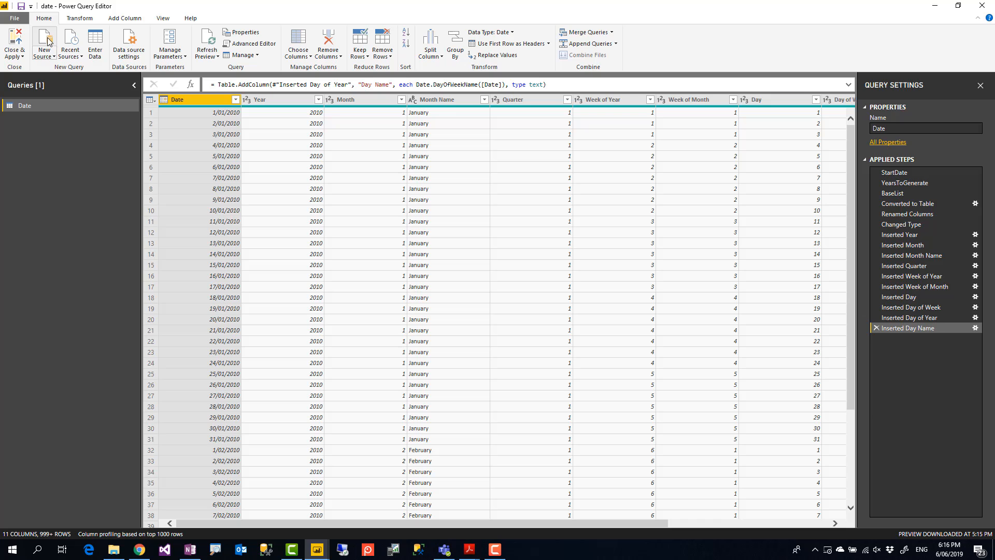
pyautogui.moveTo(247, 532)
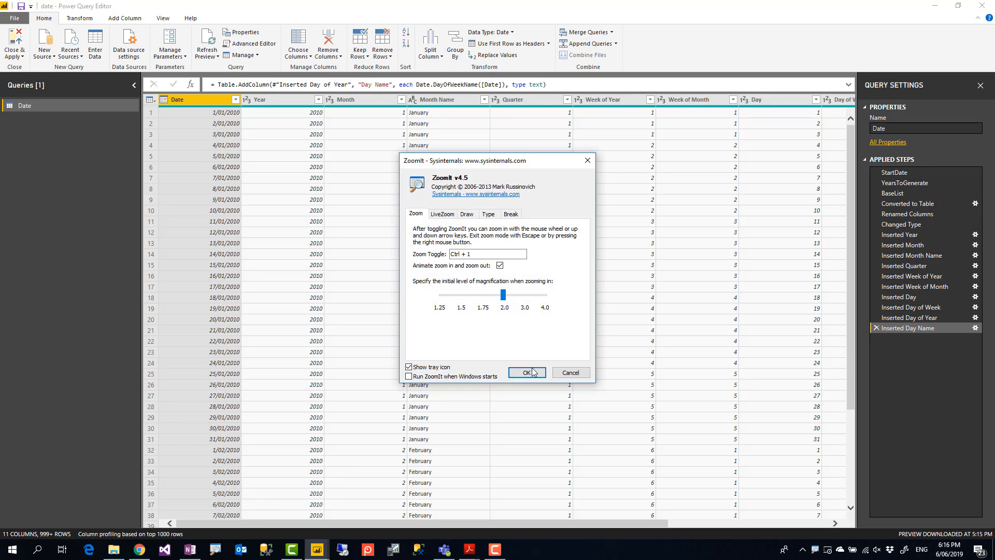
pyautogui.click(523, 372)
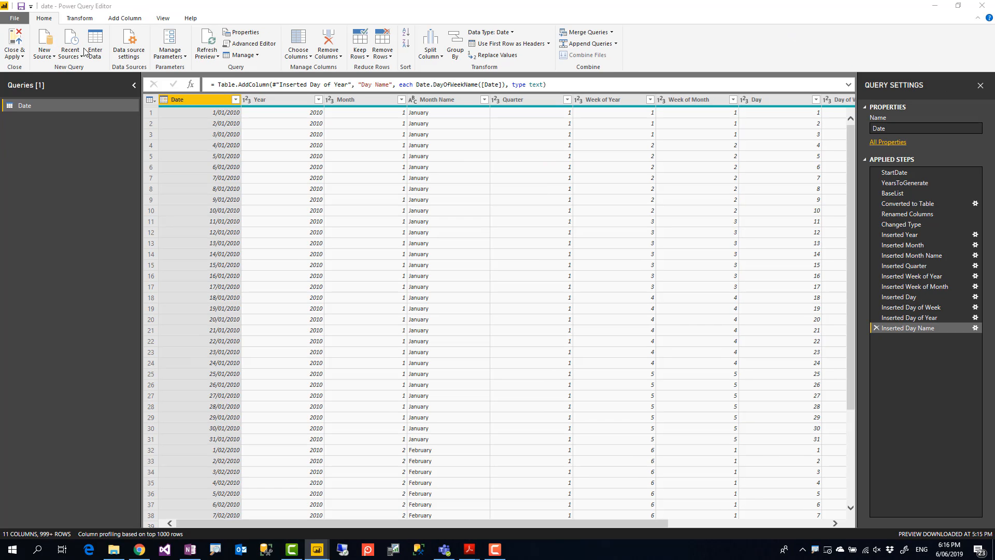
# Step: In the Advanced Editor, add FiscalYearStarMonth=7, after YearsToGenerate and apply the code
pyautogui.click(249, 44)
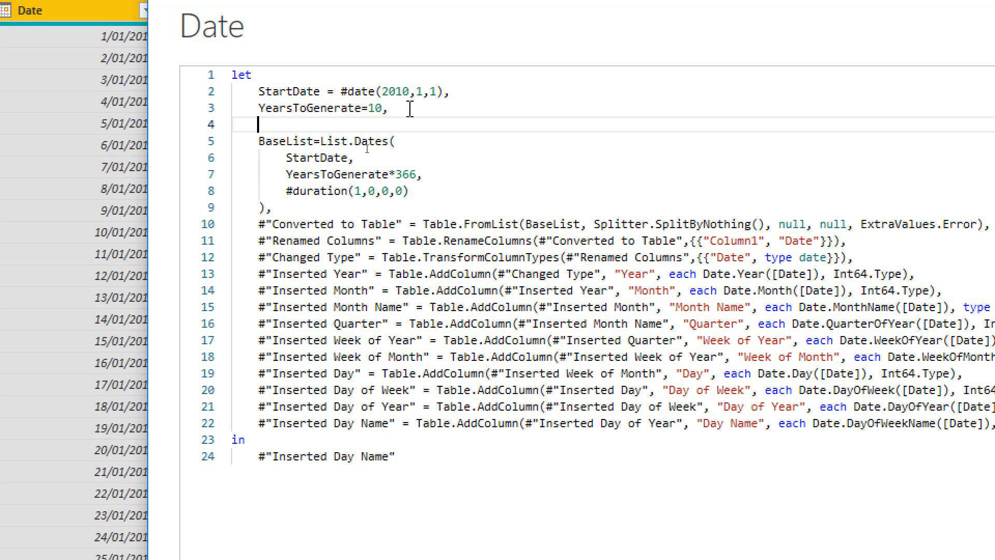
pyautogui.write('Fiscal')
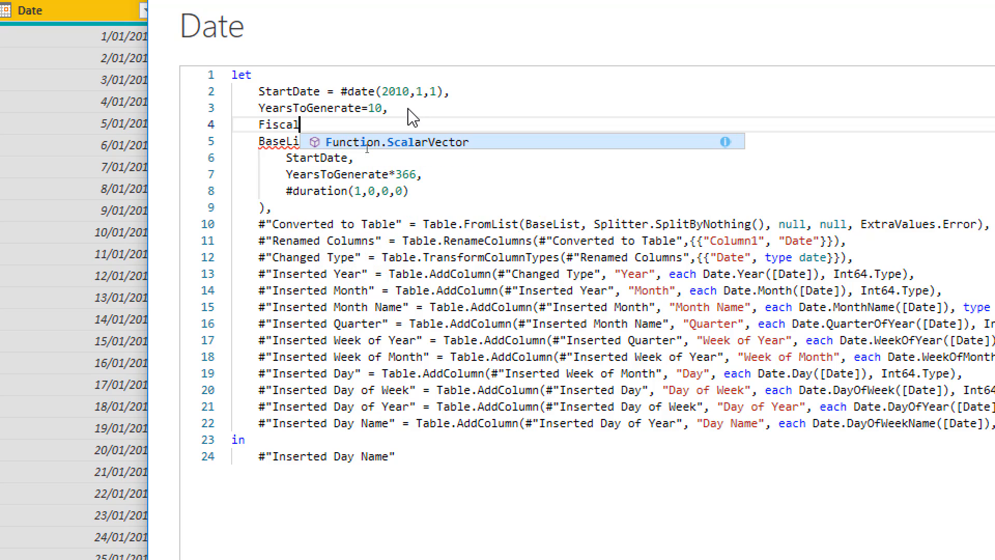
pyautogui.write('YearStarM')
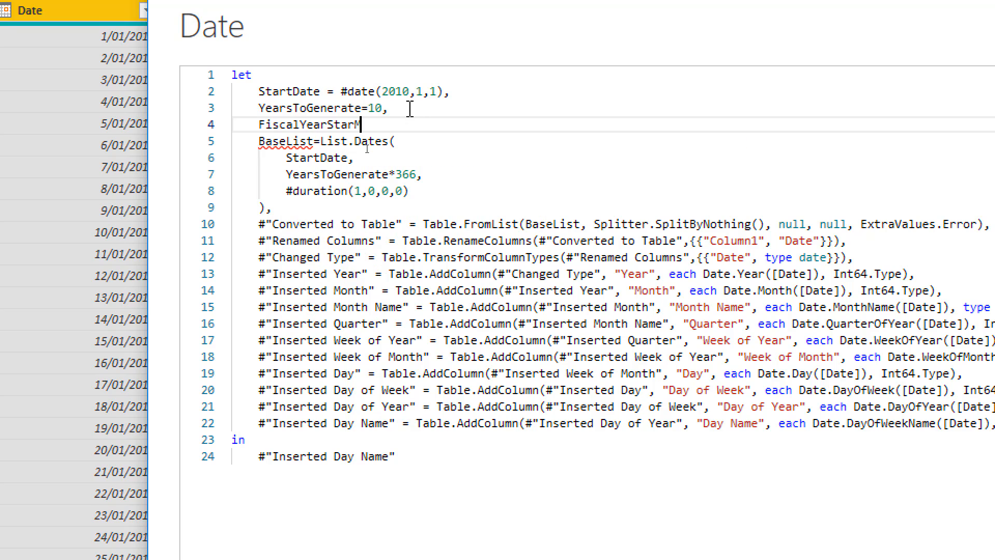
pyautogui.write('onth=')
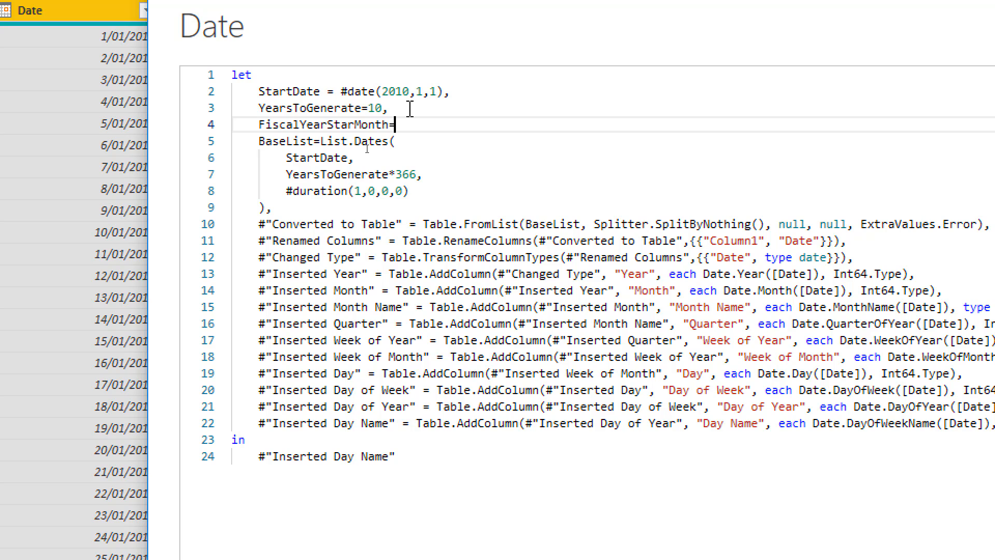
pyautogui.write('7')
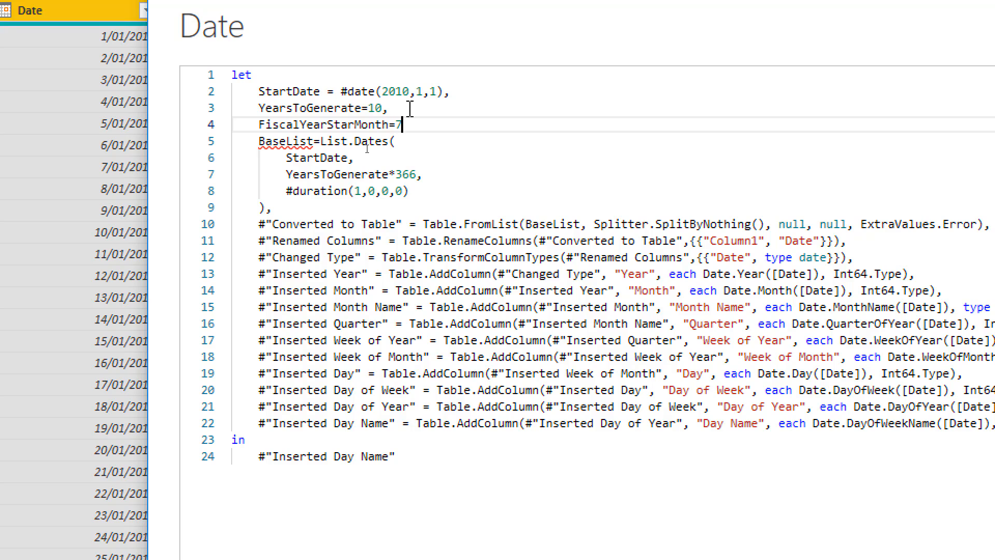
pyautogui.write(',')
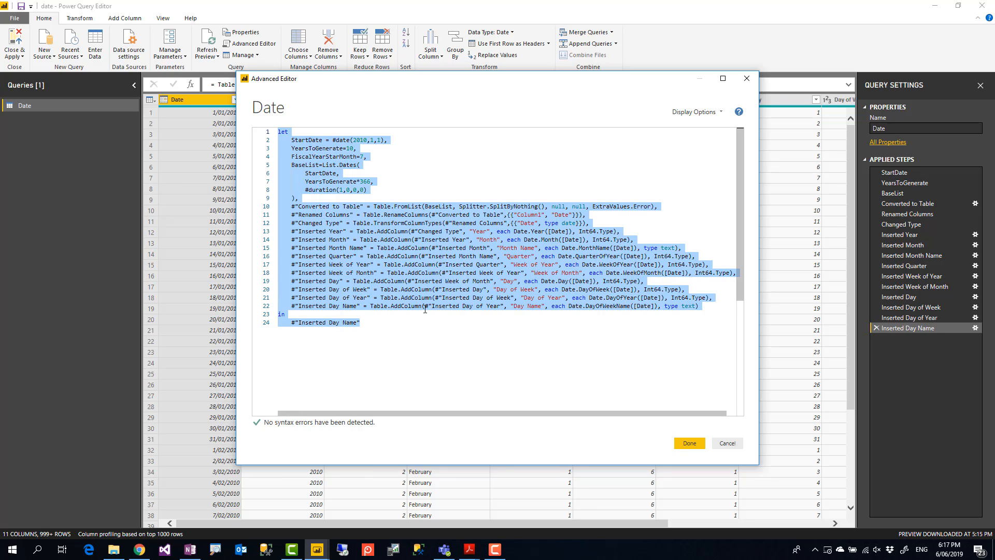
pyautogui.click(688, 442)
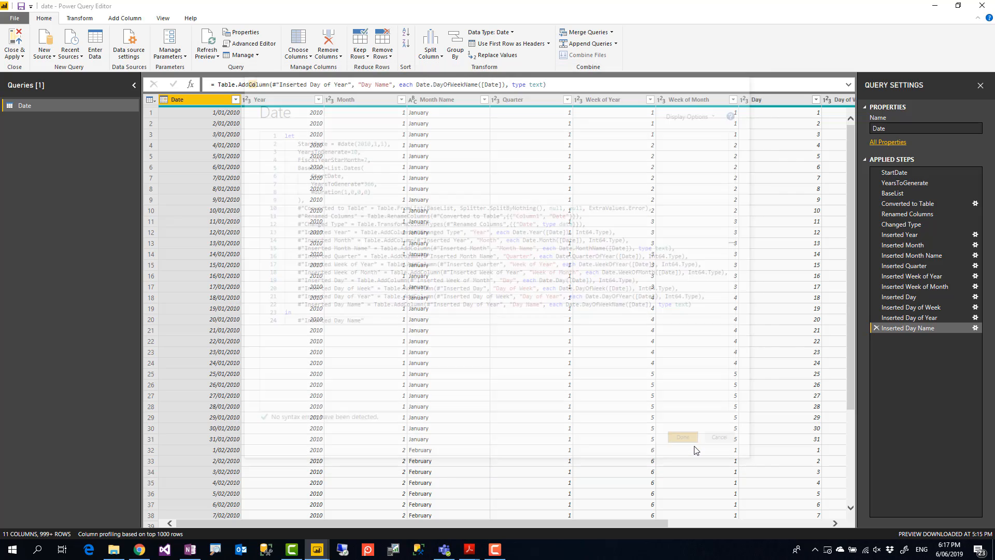
# Step: Return to the Add Column ribbon for the Date query
pyautogui.click(682, 437)
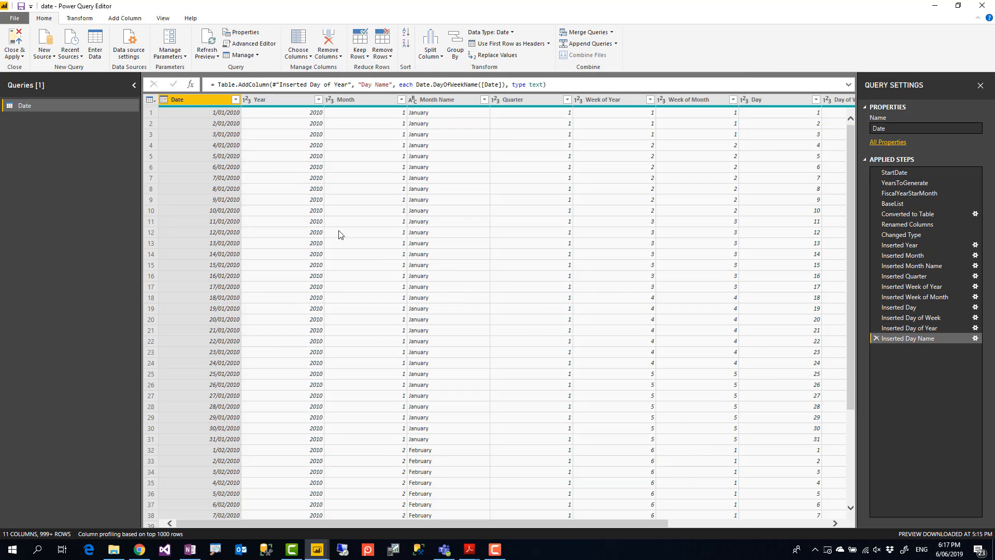
pyautogui.moveTo(906, 405)
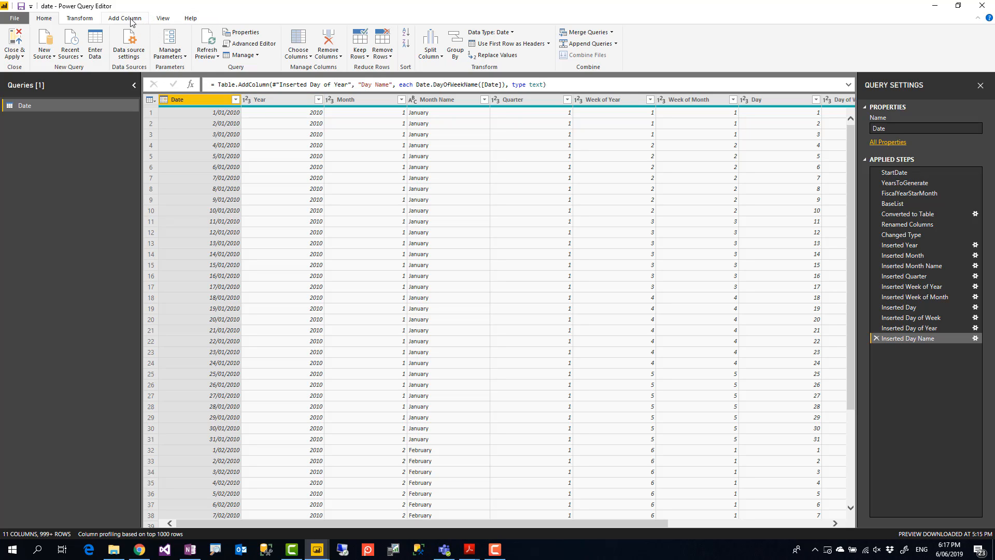
pyautogui.click(124, 17)
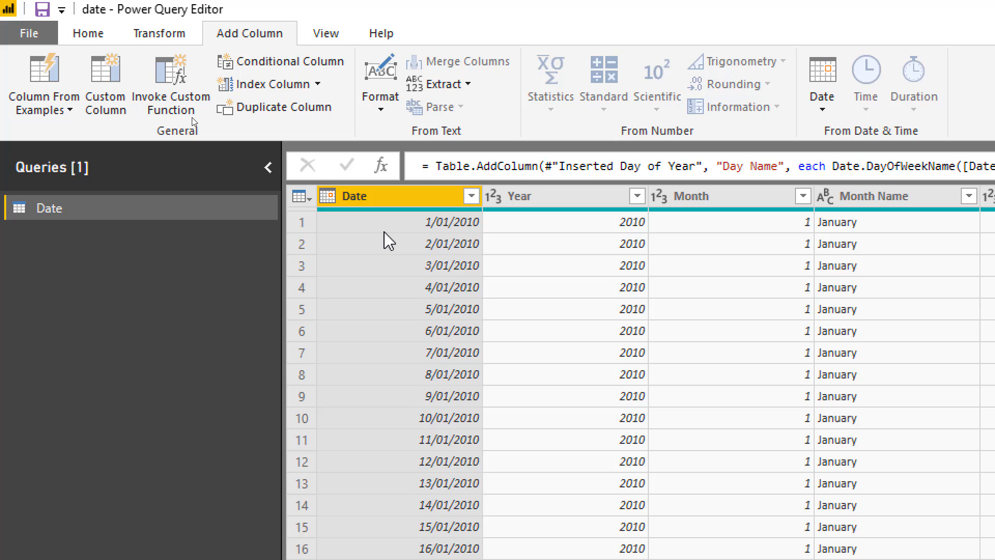
pyautogui.moveTo(380, 238)
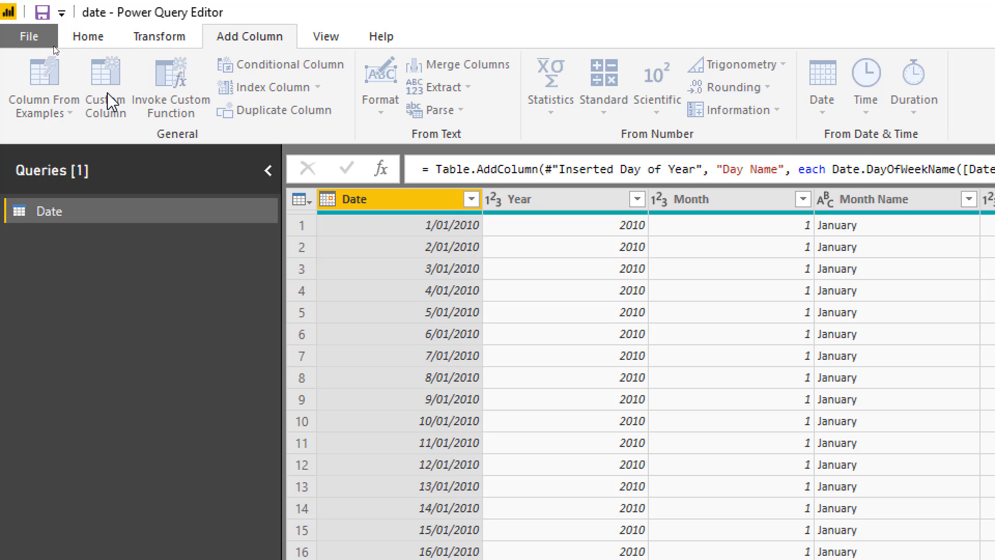
# Step: Define a custom column Fiscal Date as Date.AddMonths([Date],13-FiscalYearStartMonth)
pyautogui.click(103, 89)
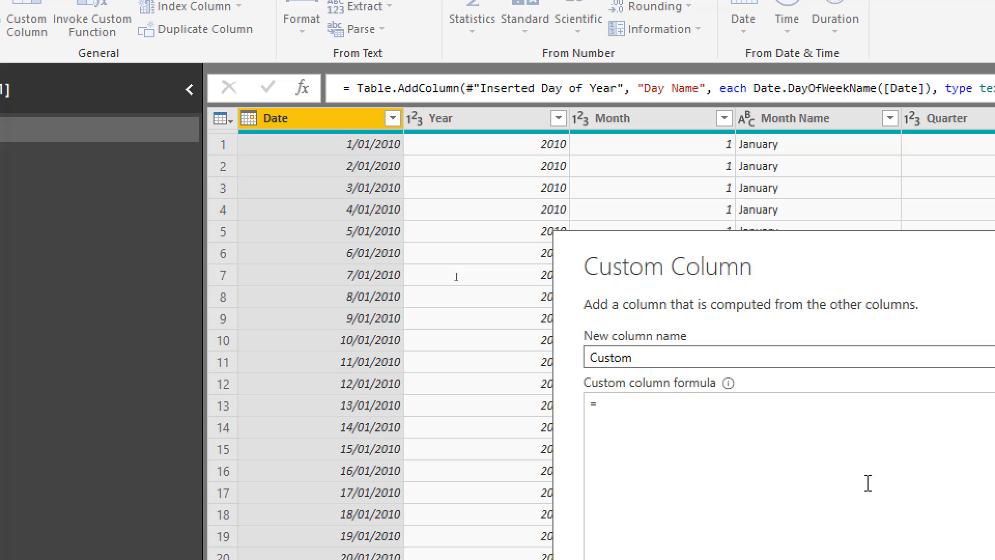
pyautogui.write('Date.AddMon')
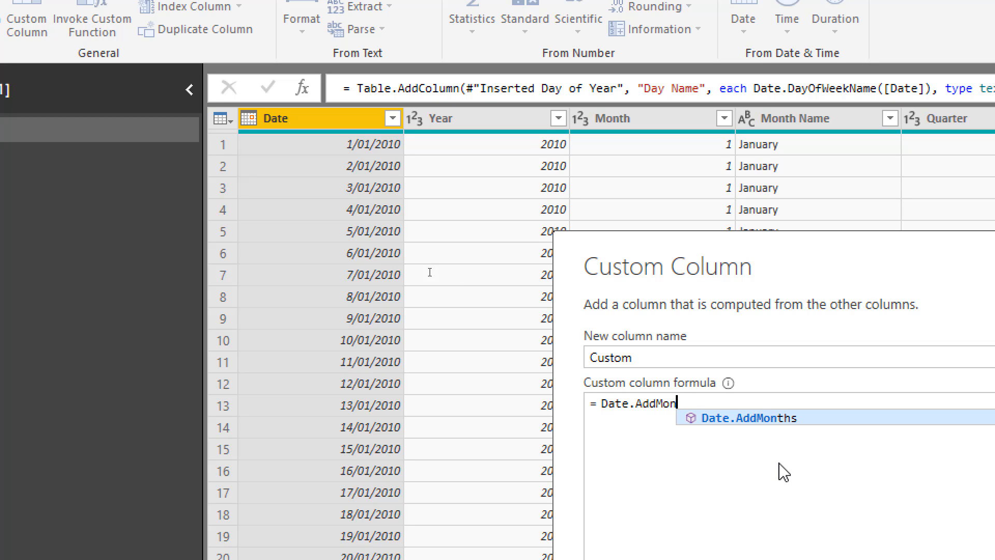
pyautogui.write('ths')
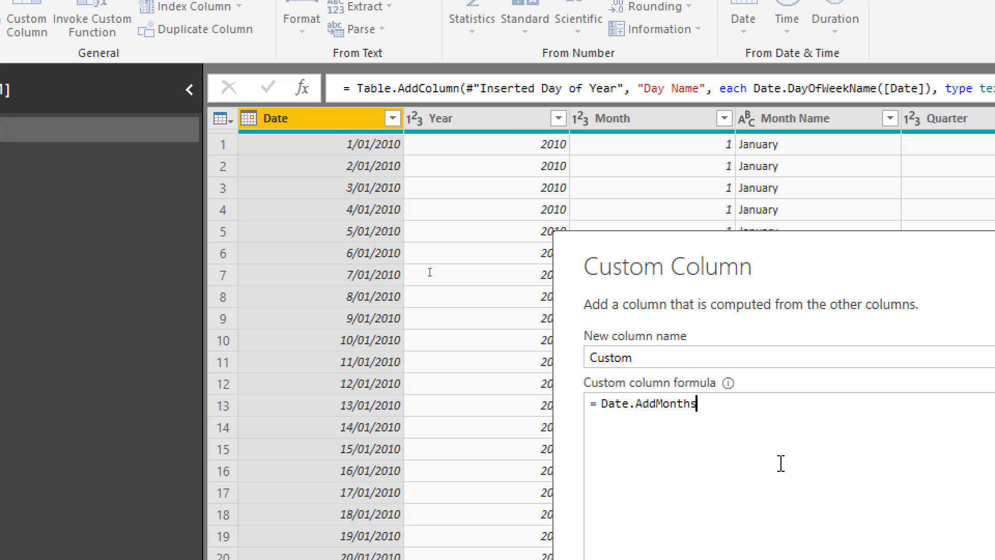
pyautogui.write('([Date],')
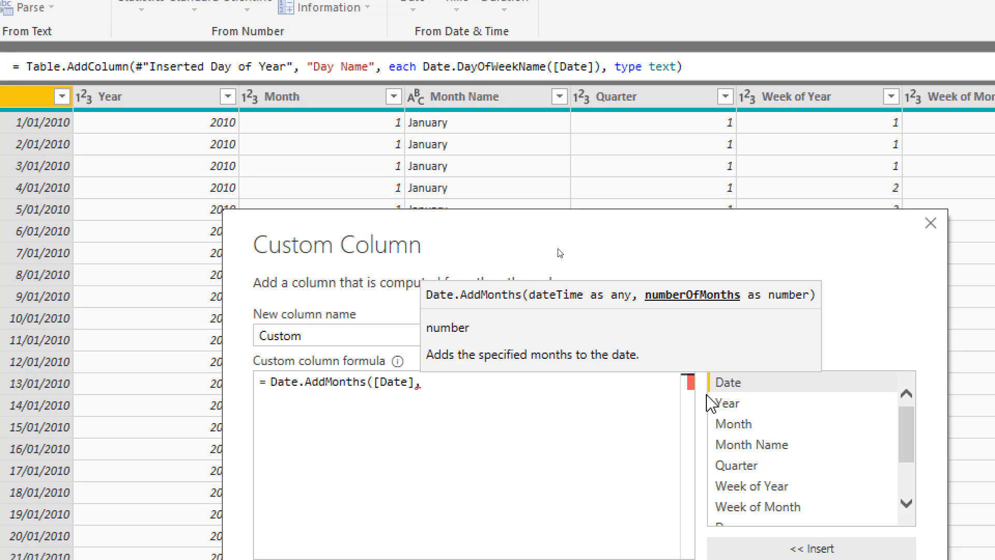
pyautogui.write('13-Fi')
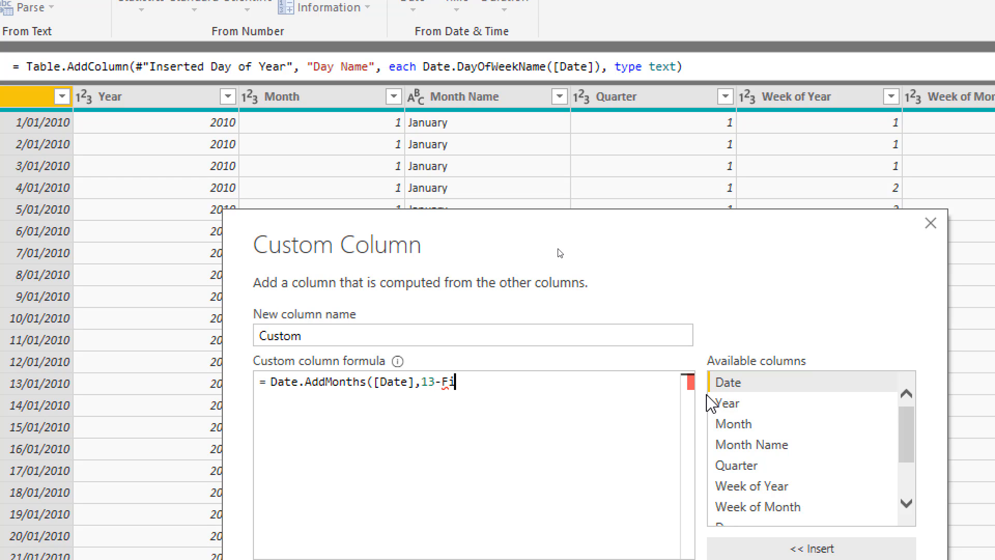
pyautogui.write('scalYear')
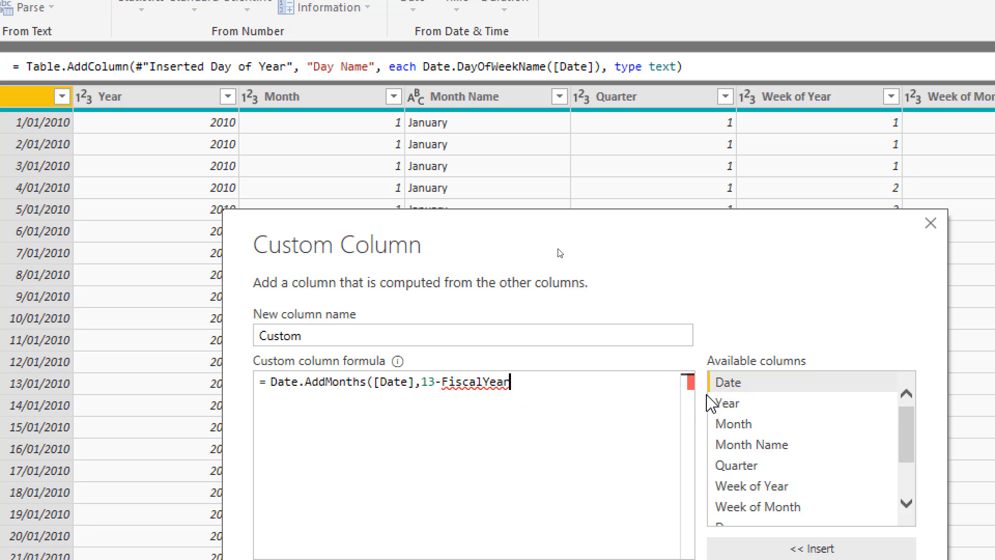
pyautogui.write('Start')
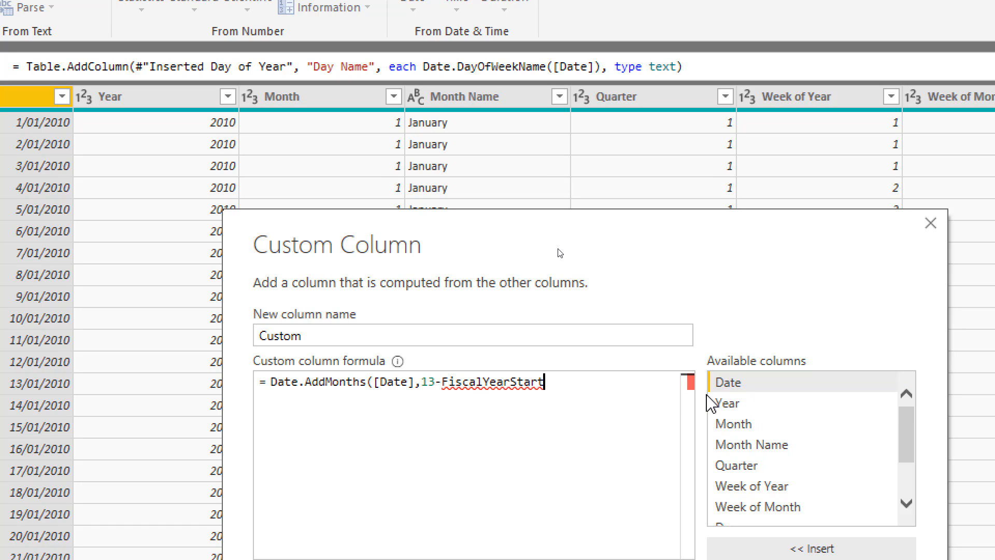
pyautogui.write('Month')
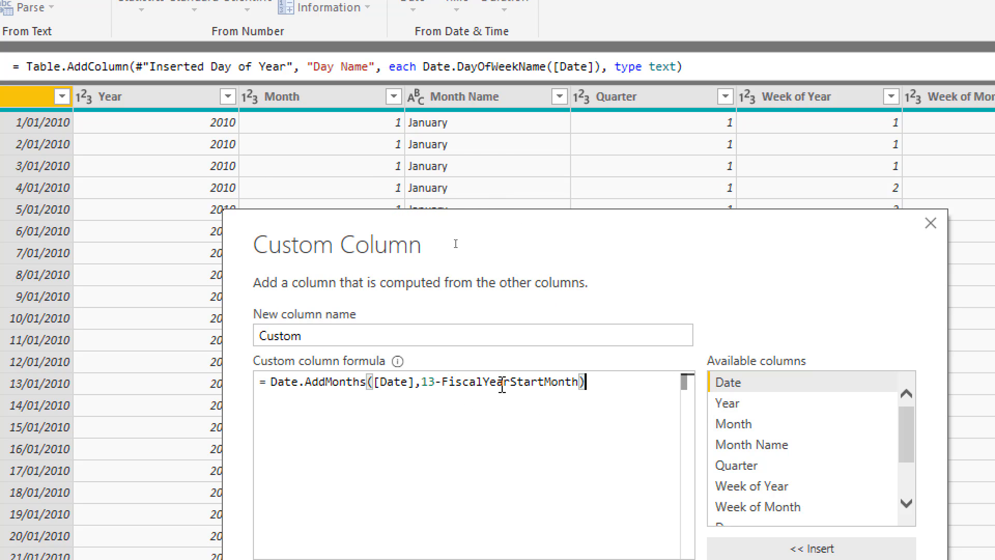
pyautogui.doubleClick(511, 381)
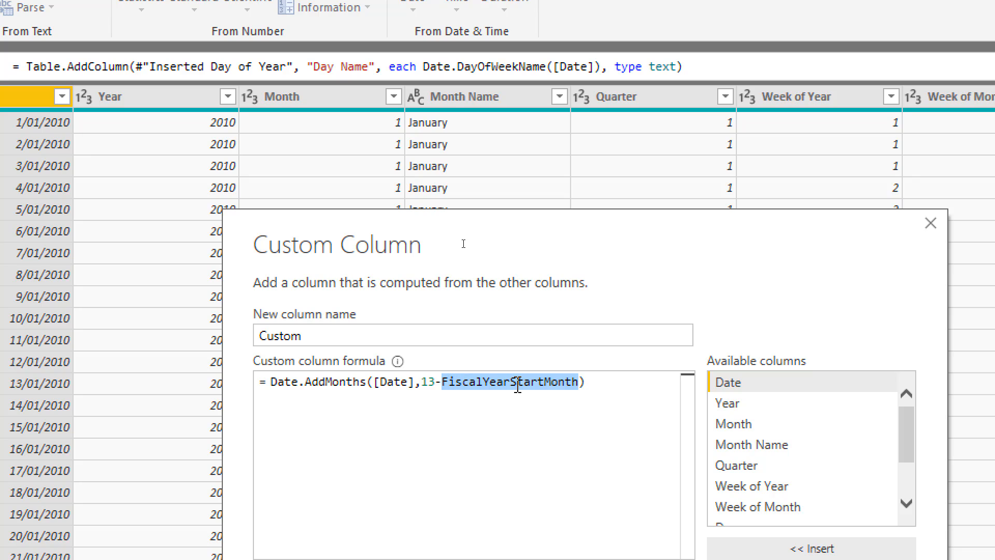
pyautogui.moveTo(524, 386)
pyautogui.write('Fiscal Date')
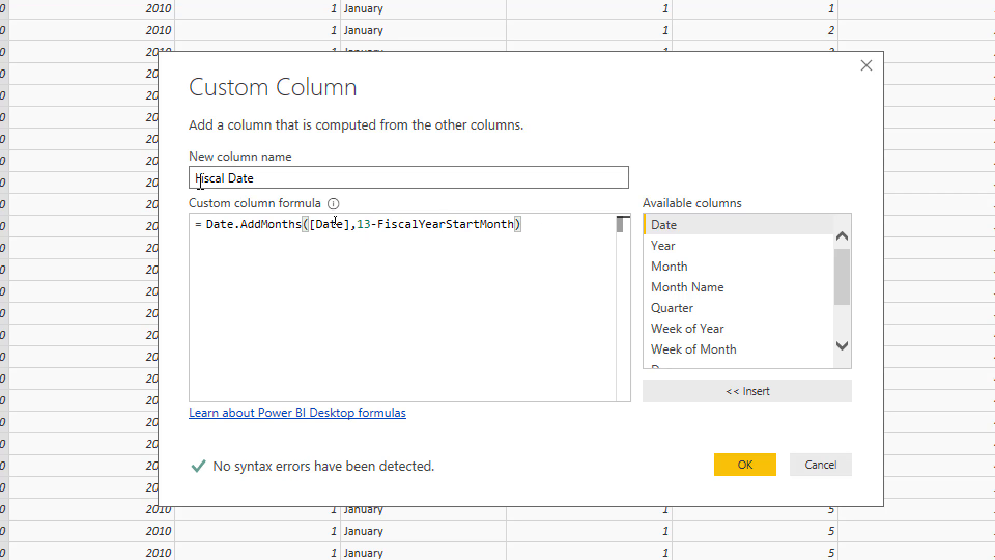
pyautogui.tripleClick(222, 177)
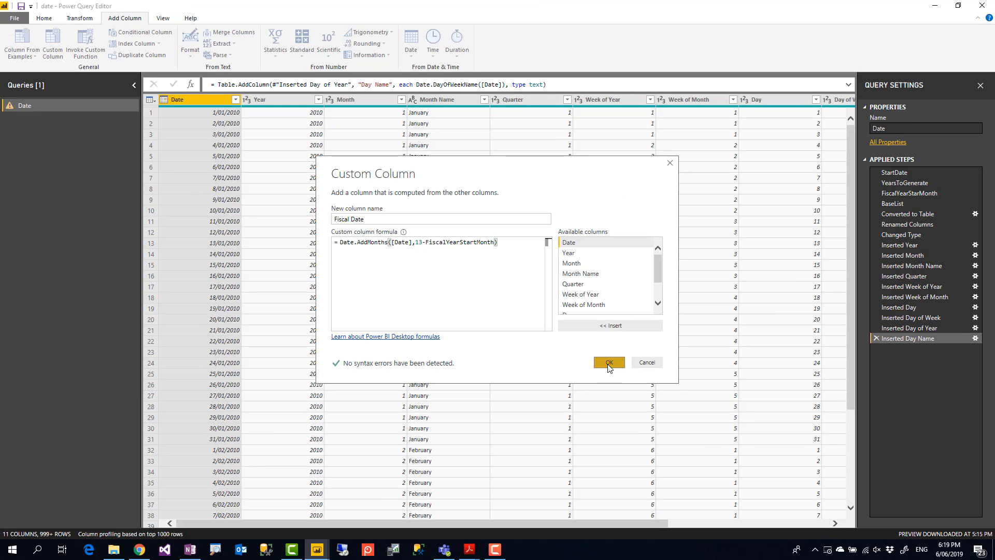
# Step: Create Fiscal Date, then correct FiscalYearStarMonth to FiscalYearStartMonth in the Advanced Editor
pyautogui.click(607, 361)
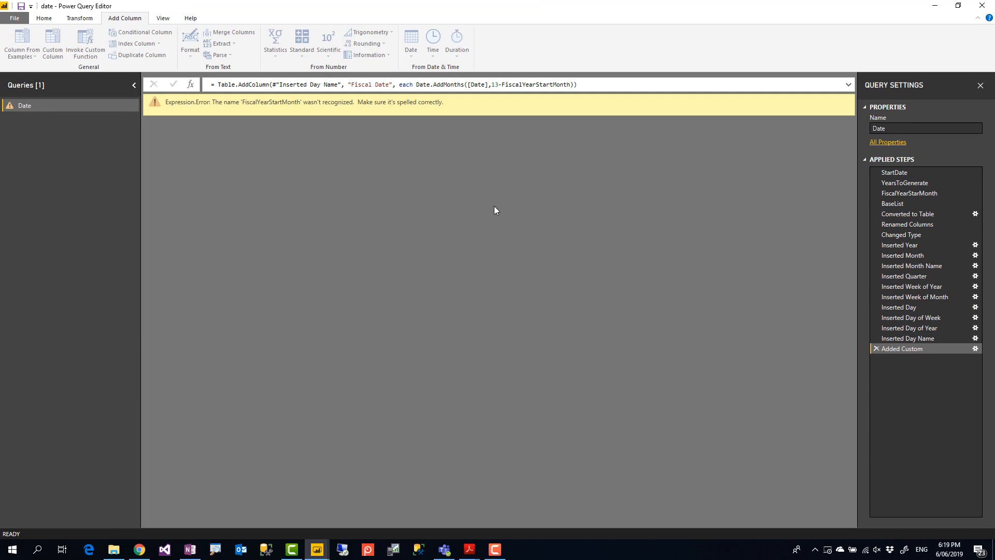
pyautogui.moveTo(354, 113)
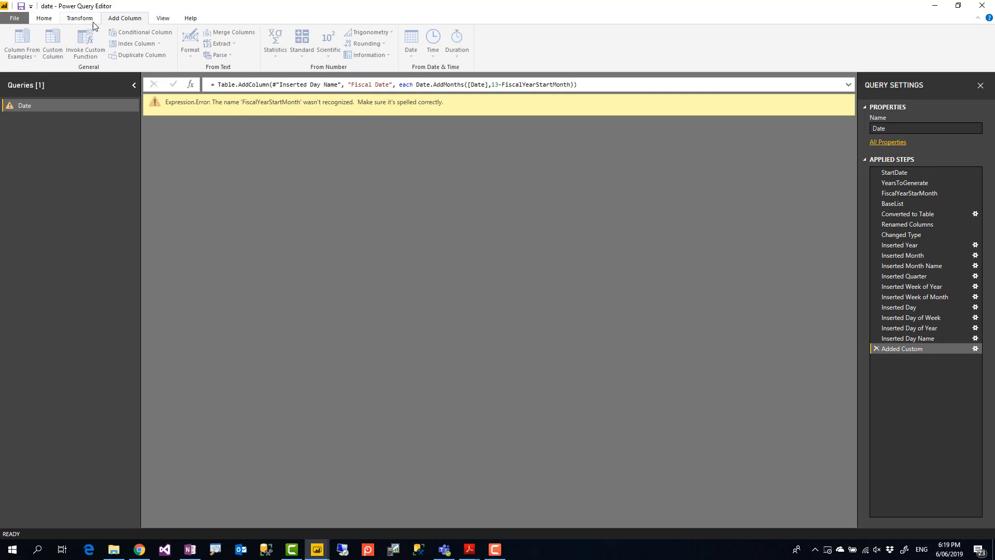
pyautogui.click(44, 18)
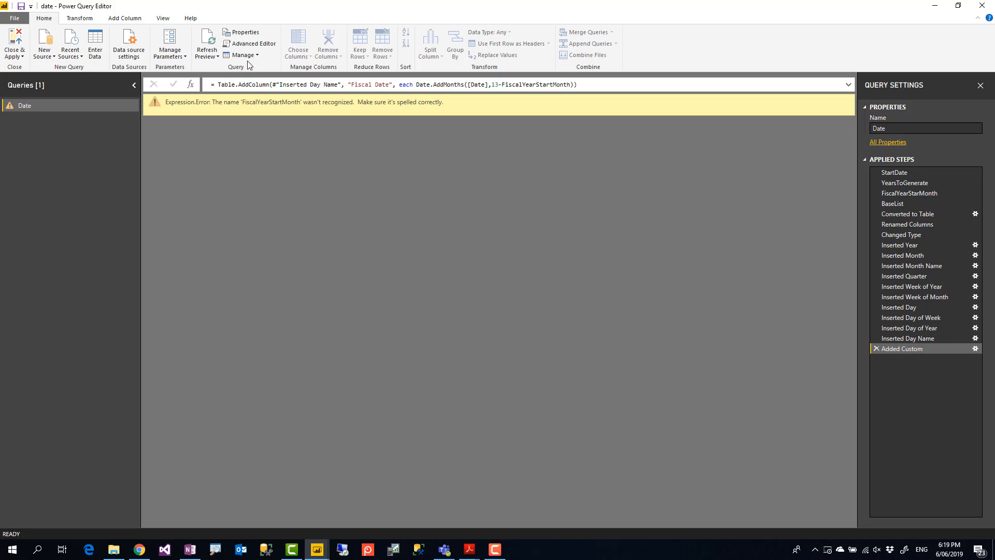
pyautogui.click(253, 44)
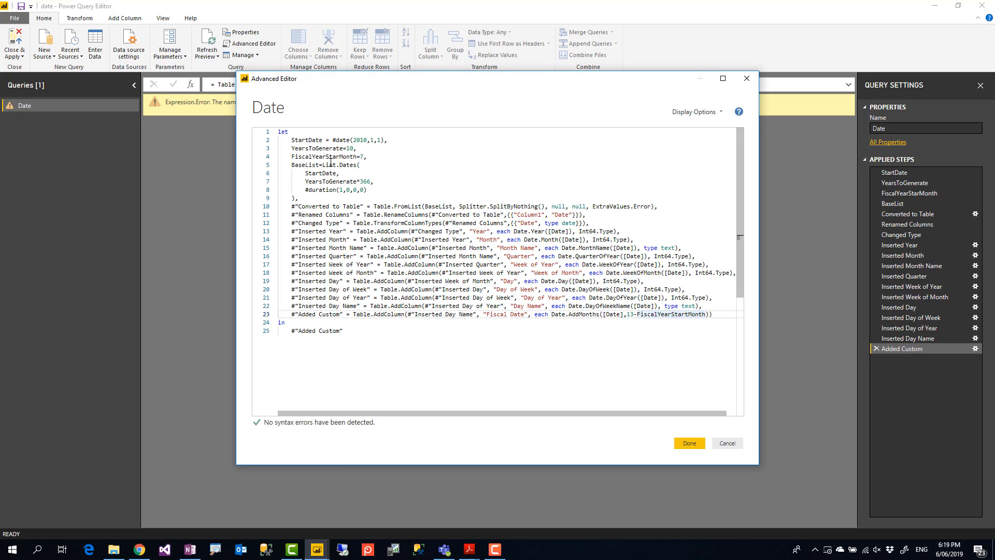
pyautogui.doubleClick(323, 156)
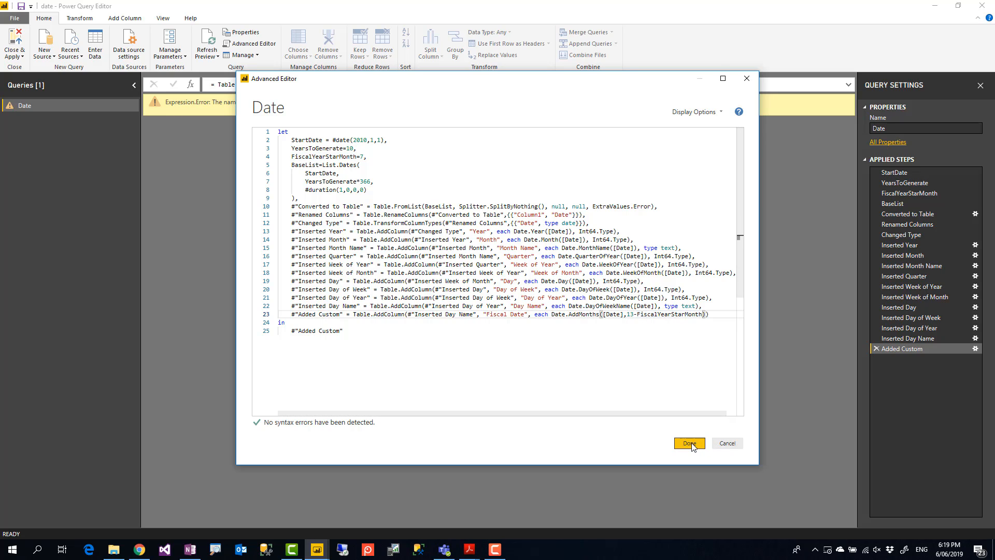
pyautogui.click(688, 442)
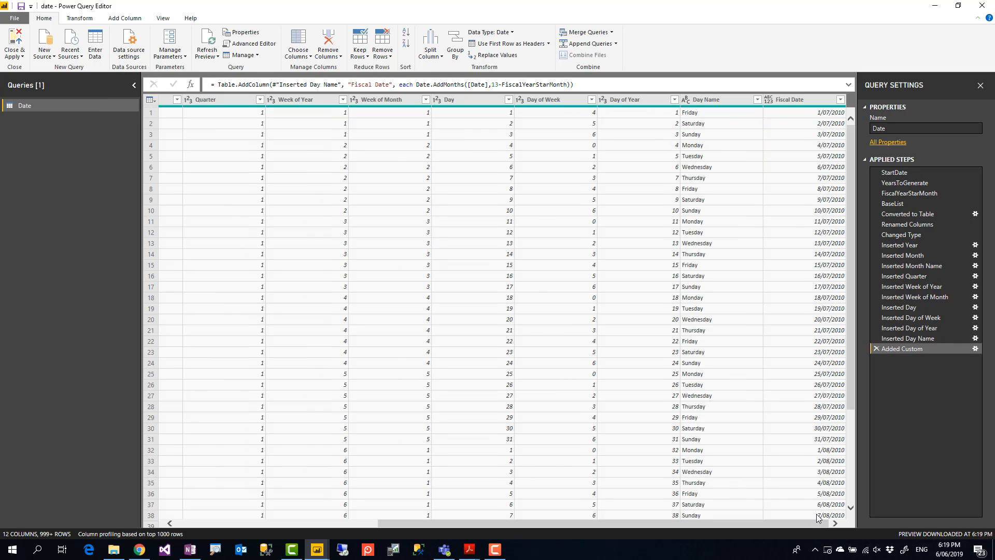
pyautogui.click(799, 100)
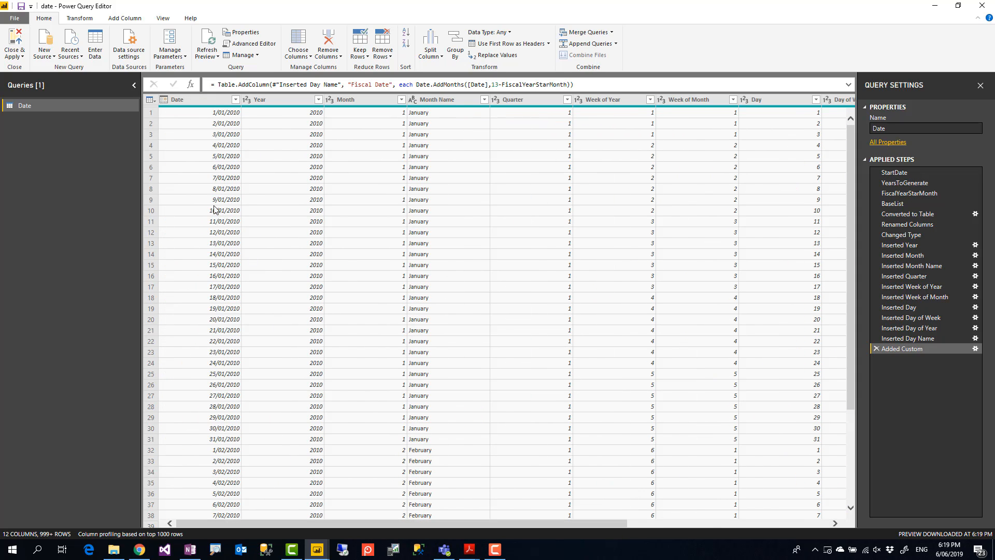
pyautogui.click(190, 100)
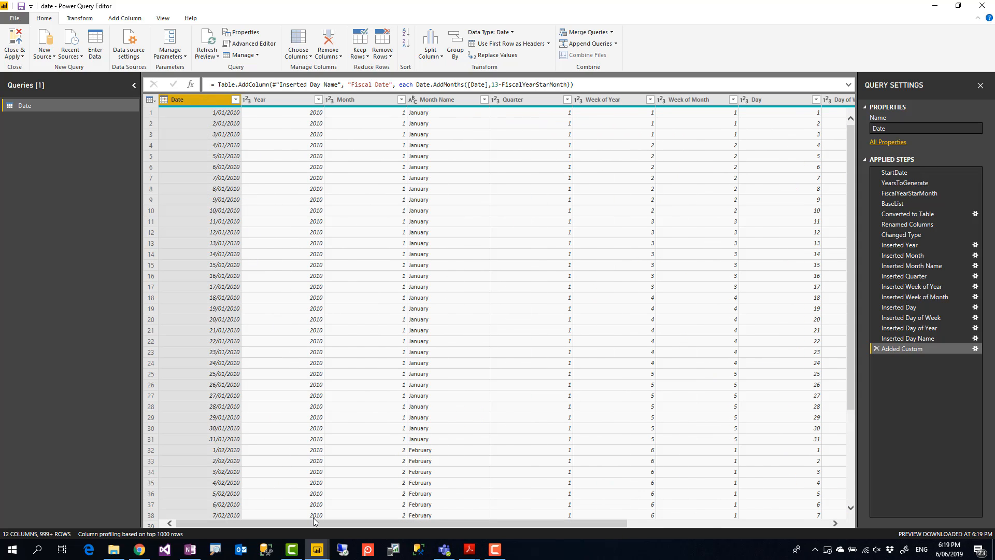
pyautogui.hscroll(3)
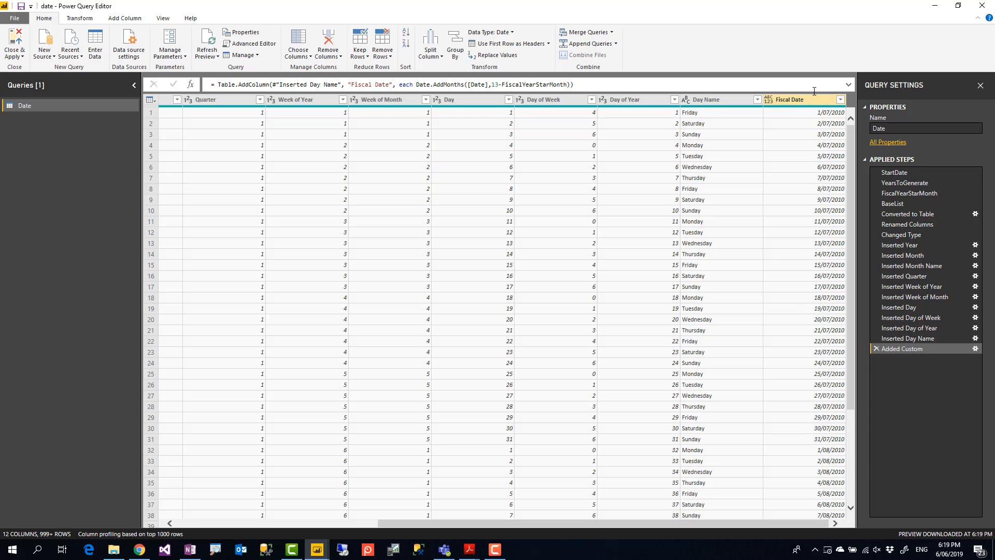
pyautogui.click(789, 100)
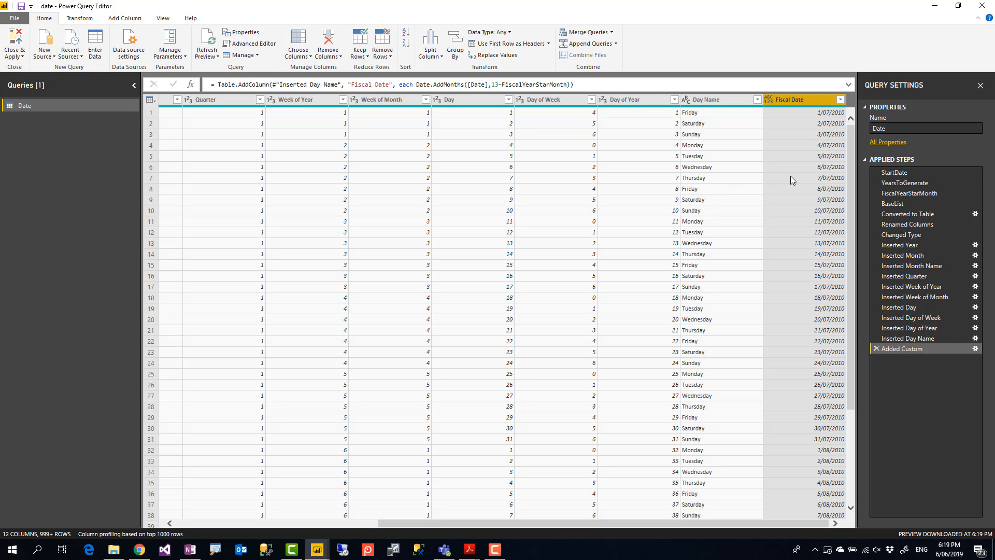
pyautogui.click(768, 99)
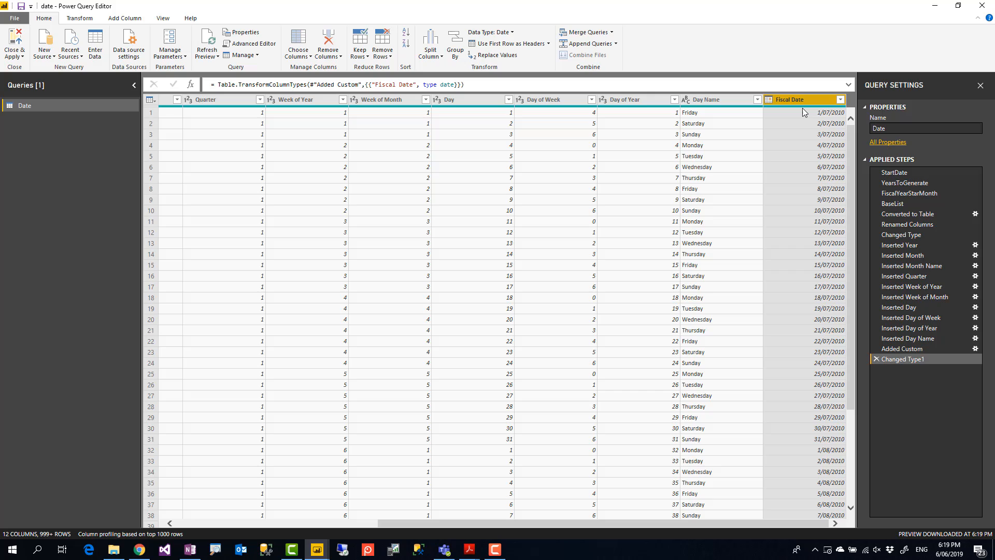
pyautogui.moveTo(125, 18)
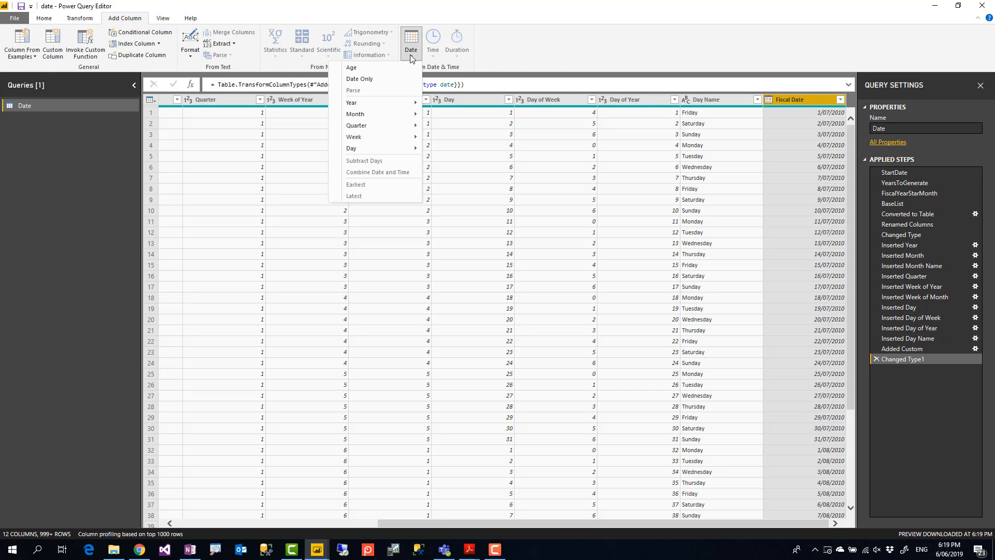
# Step: Add a Year column from Fiscal Date and rename it Fiscal Year
pyautogui.click(351, 102)
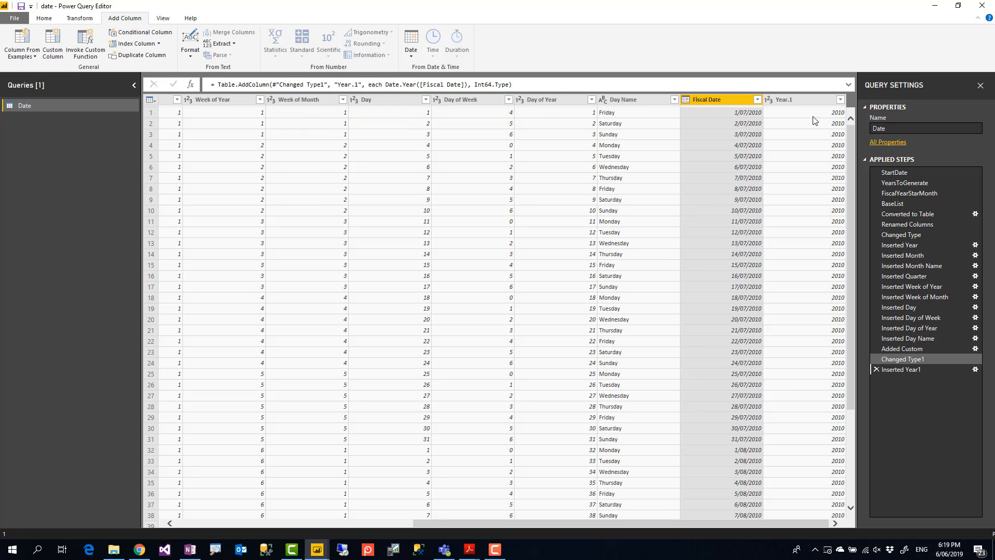
pyautogui.click(786, 100)
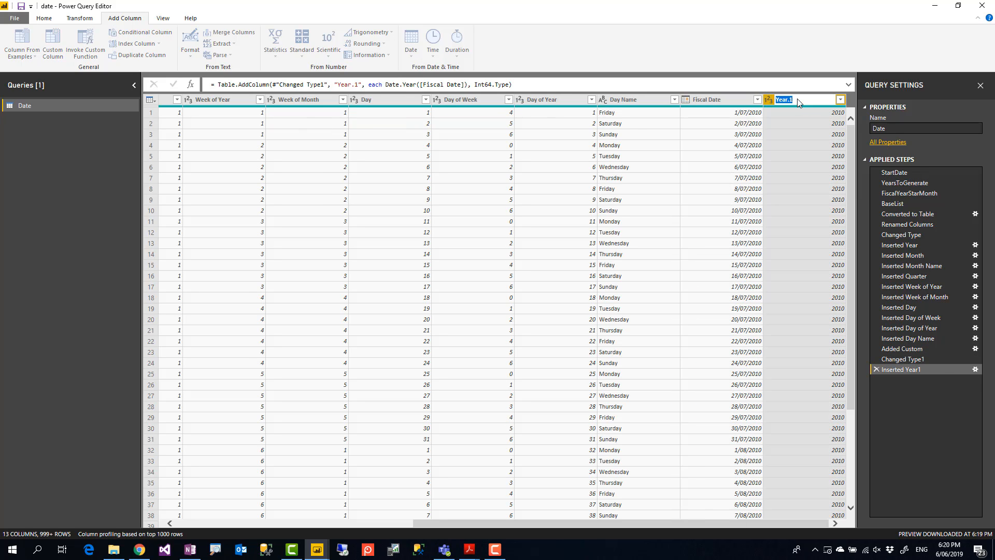
pyautogui.write('Fiscal Year')
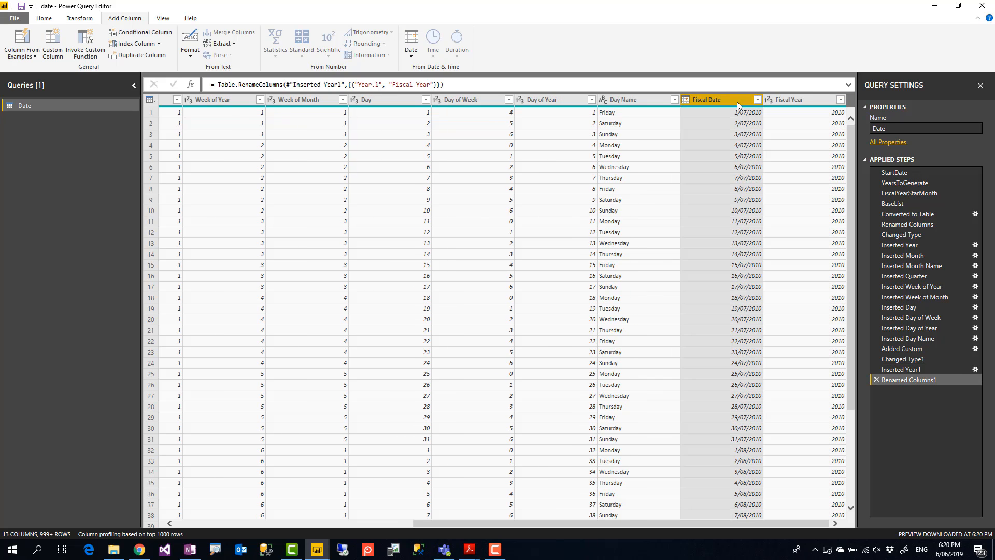
# Step: Add Fiscal Quarter and Fiscal Period columns from Fiscal Date's quarter and month
pyautogui.click(410, 44)
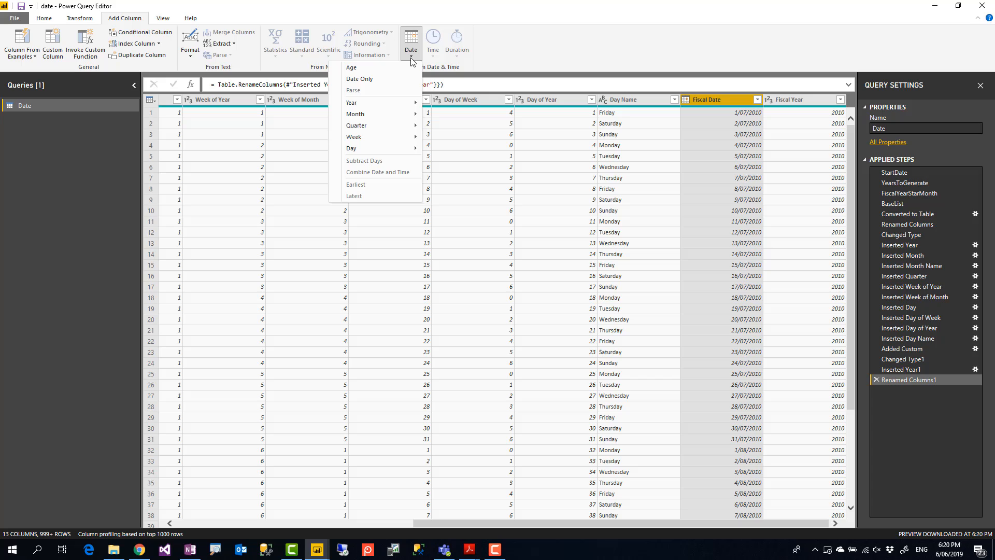
pyautogui.moveTo(356, 114)
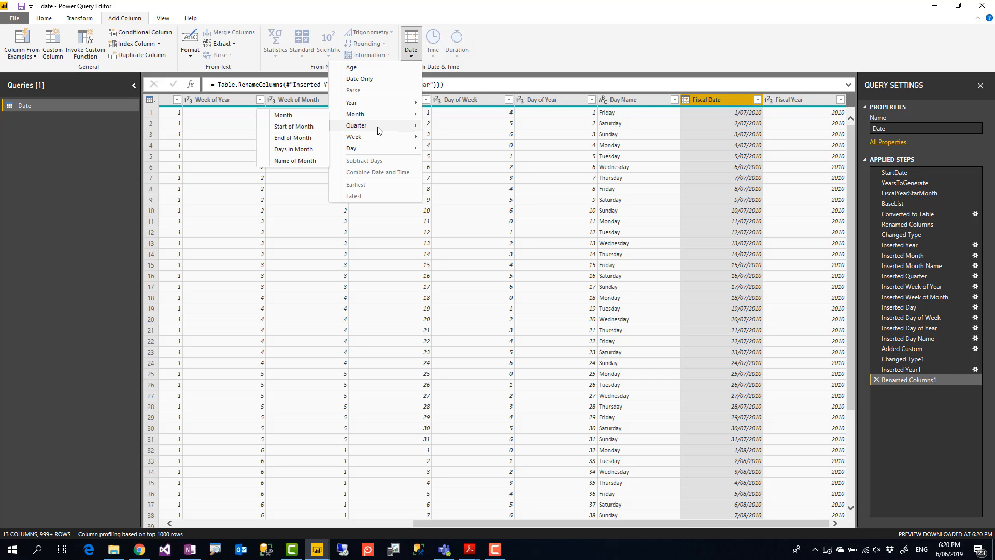
pyautogui.click(355, 125)
pyautogui.write('Fiscal Quarter')
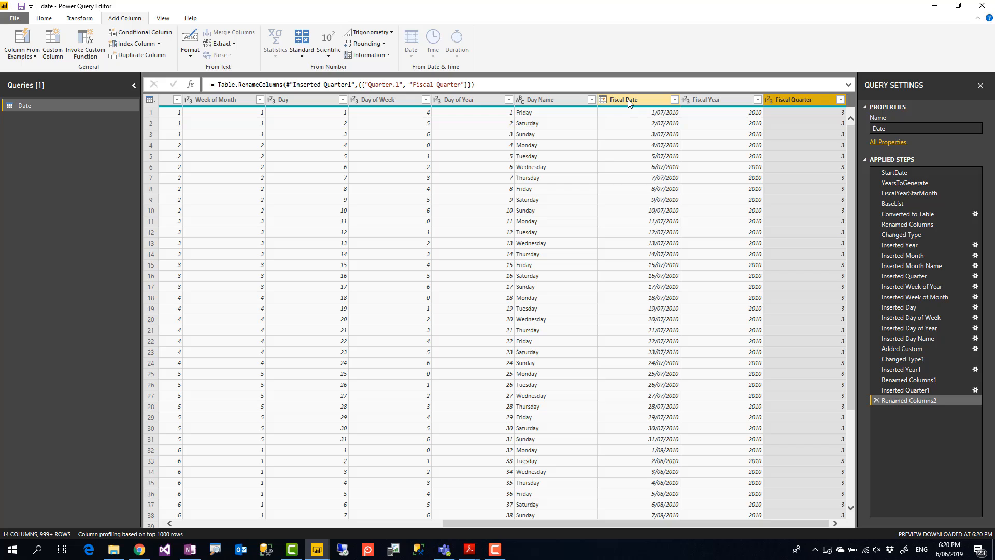
pyautogui.click(410, 43)
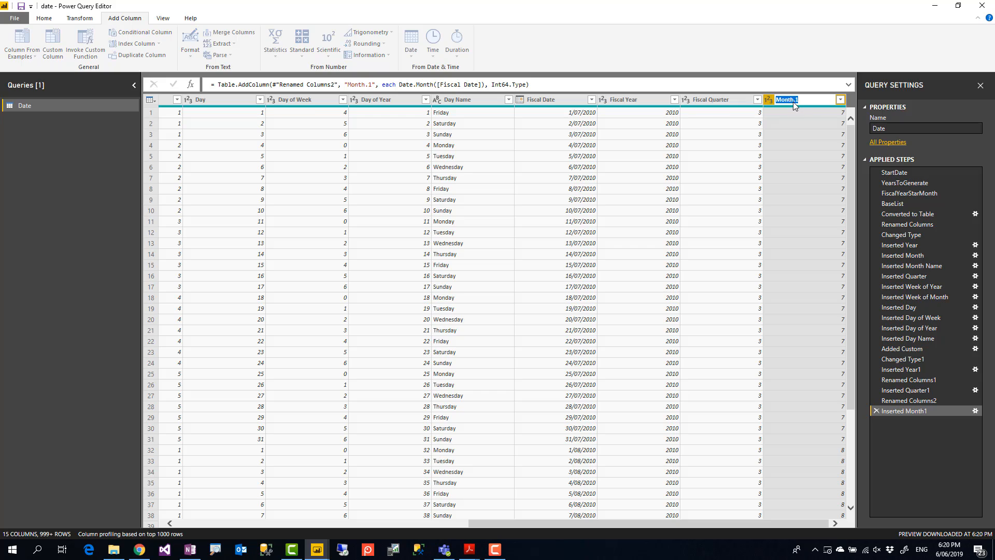
pyautogui.write('Fiscal Period')
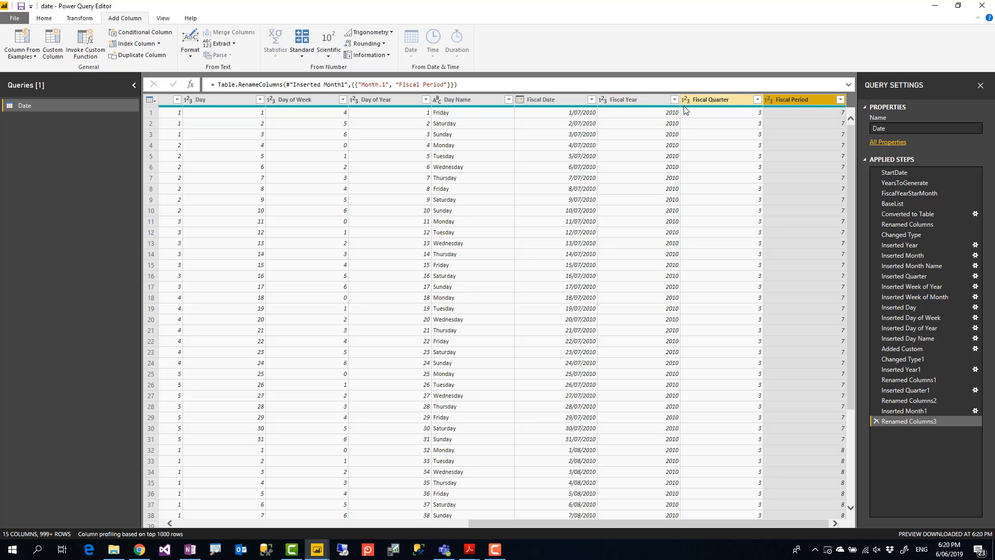
pyautogui.click(552, 99)
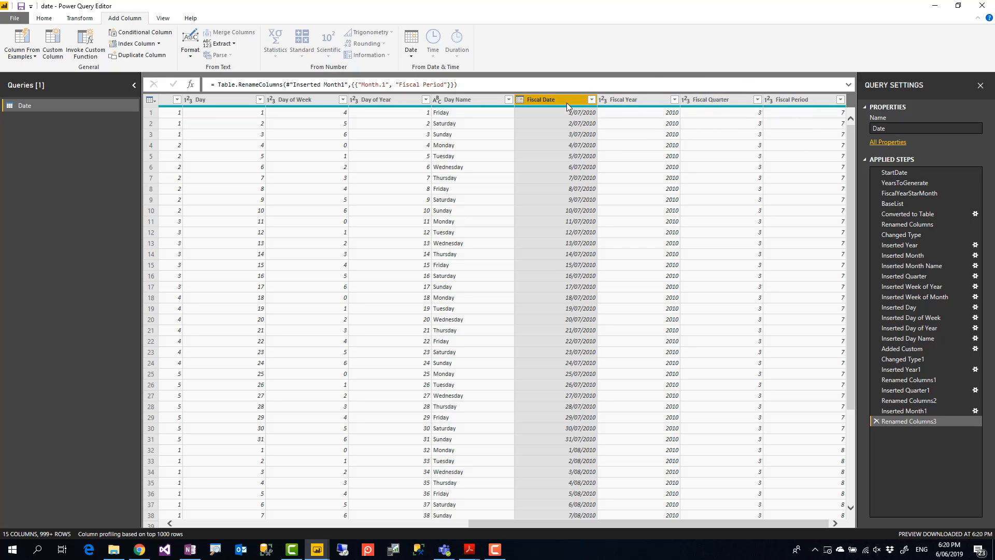
# Step: Remove the temporary Fiscal Date column, leaving fourteen columns
pyautogui.rightClick(556, 100)
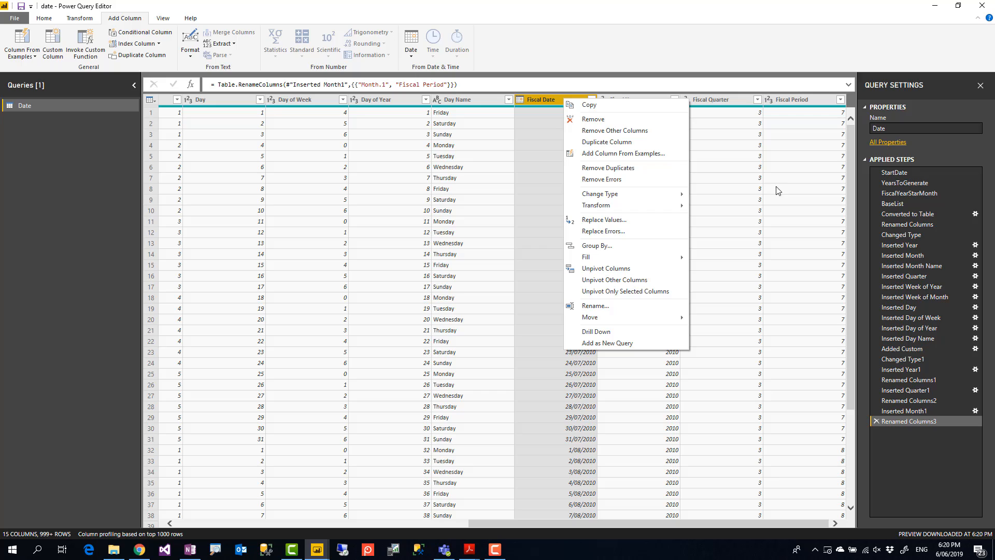
pyautogui.moveTo(529, 108)
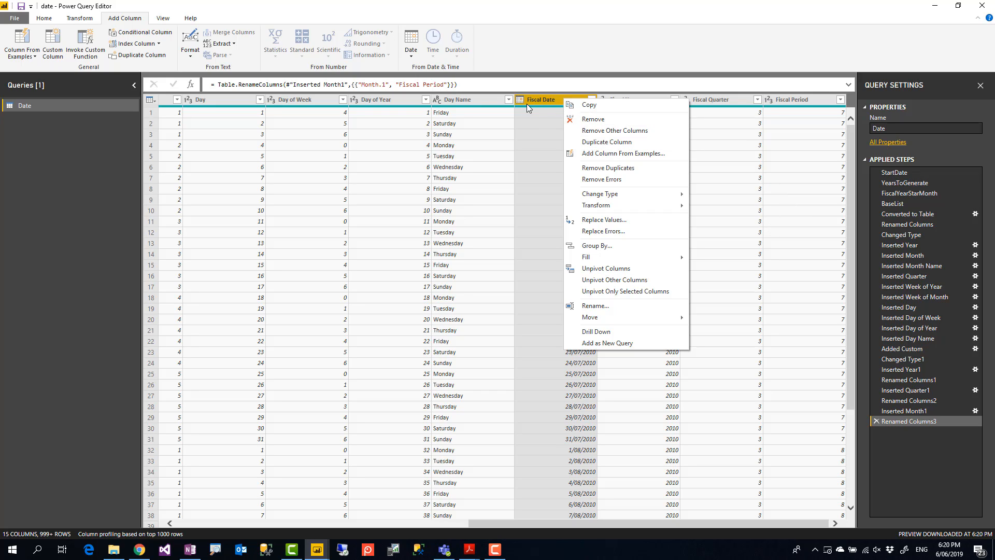
pyautogui.moveTo(536, 111)
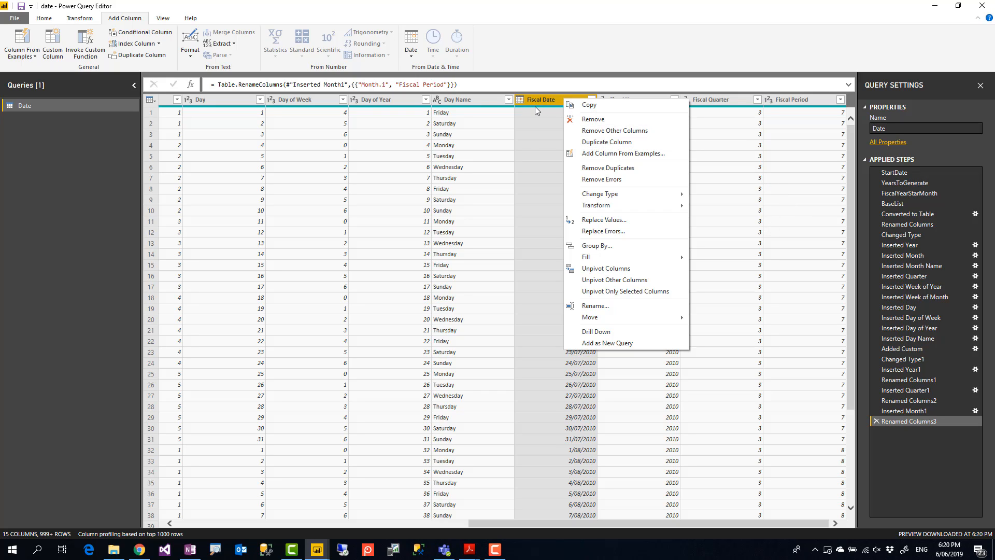
pyautogui.click(591, 119)
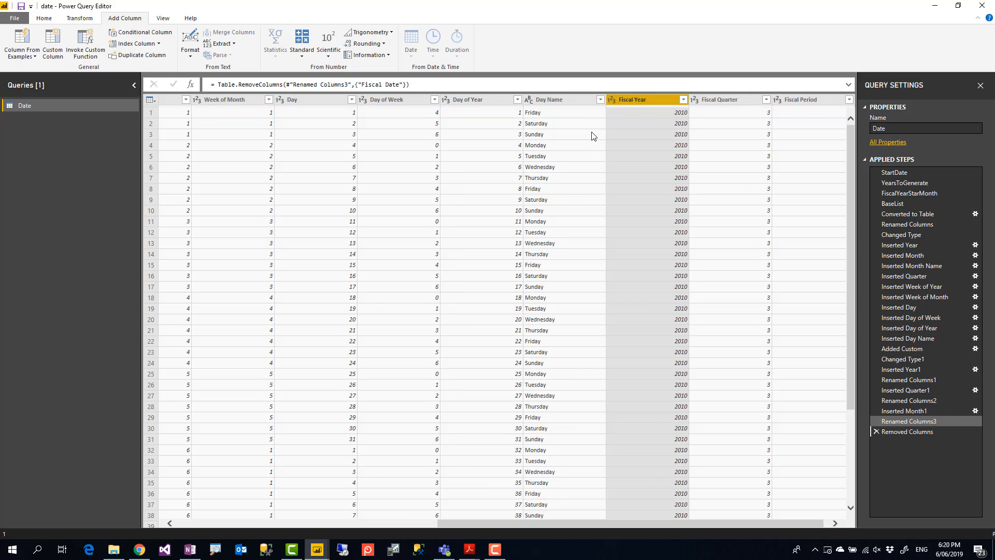
pyautogui.click(908, 431)
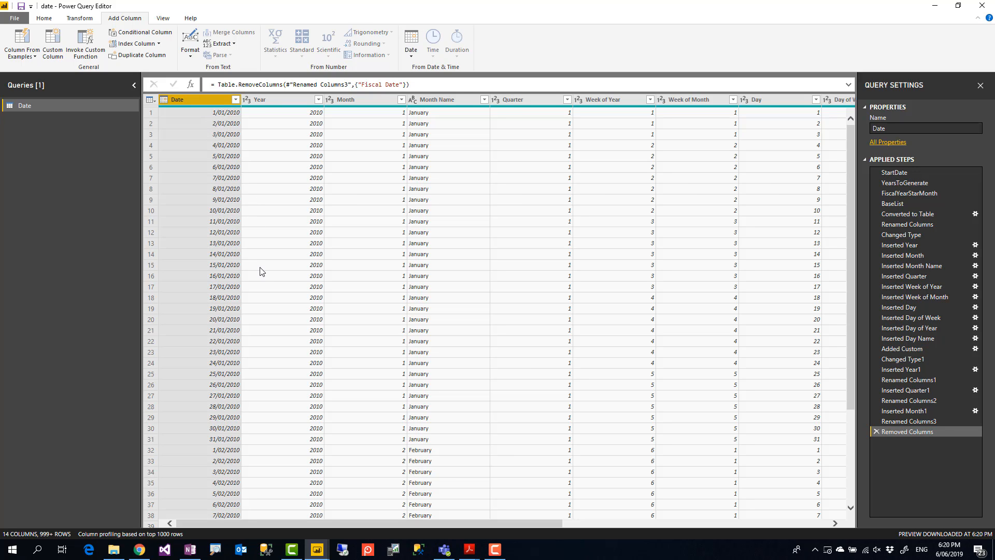
# Step: Scroll down to the June/July 2011 rows to inspect the fiscal values
pyautogui.scroll(-3)
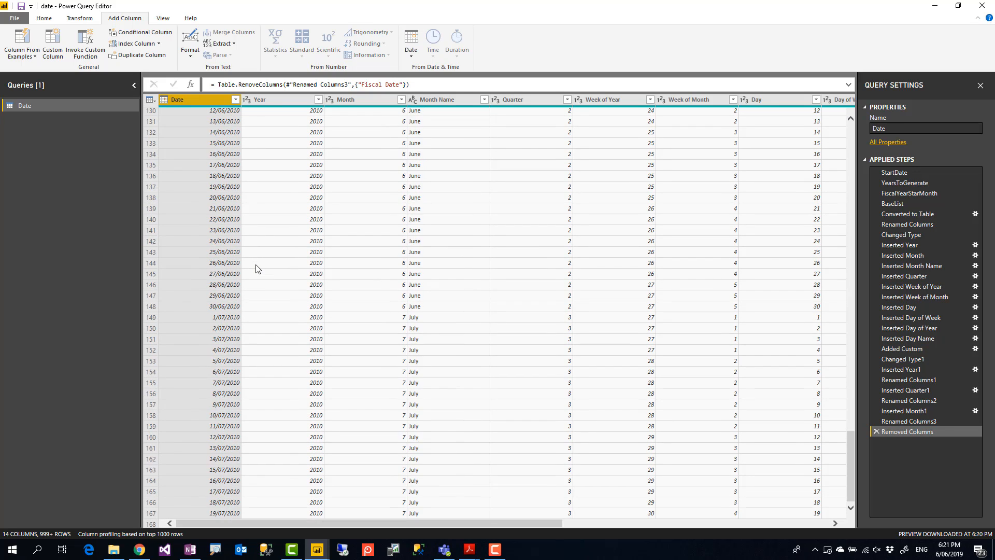
pyautogui.scroll(-3)
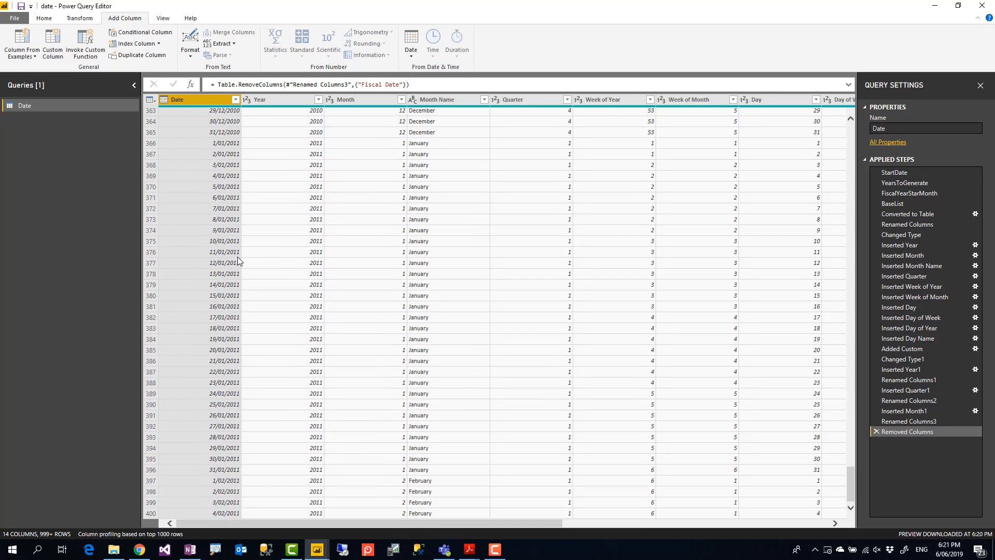
pyautogui.scroll(-3)
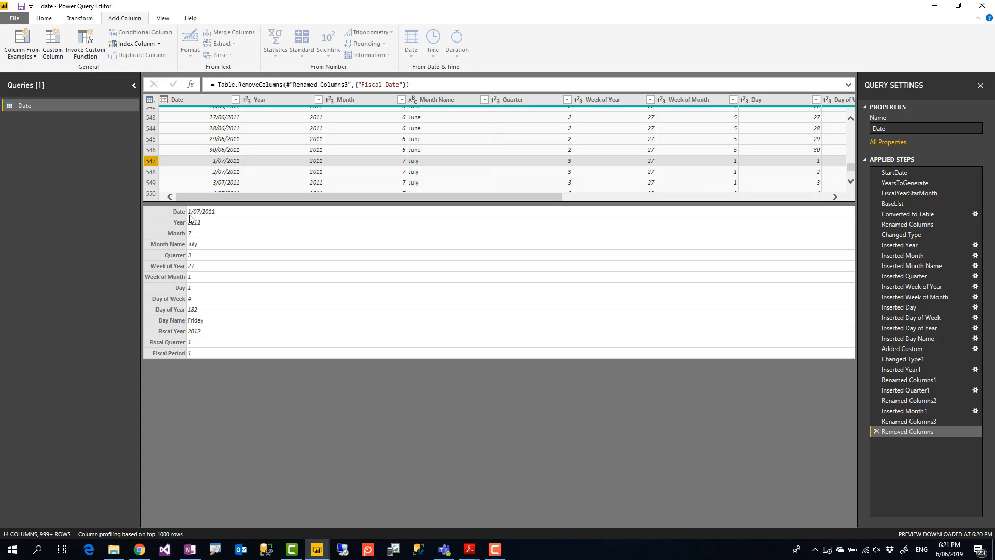
pyautogui.moveTo(199, 230)
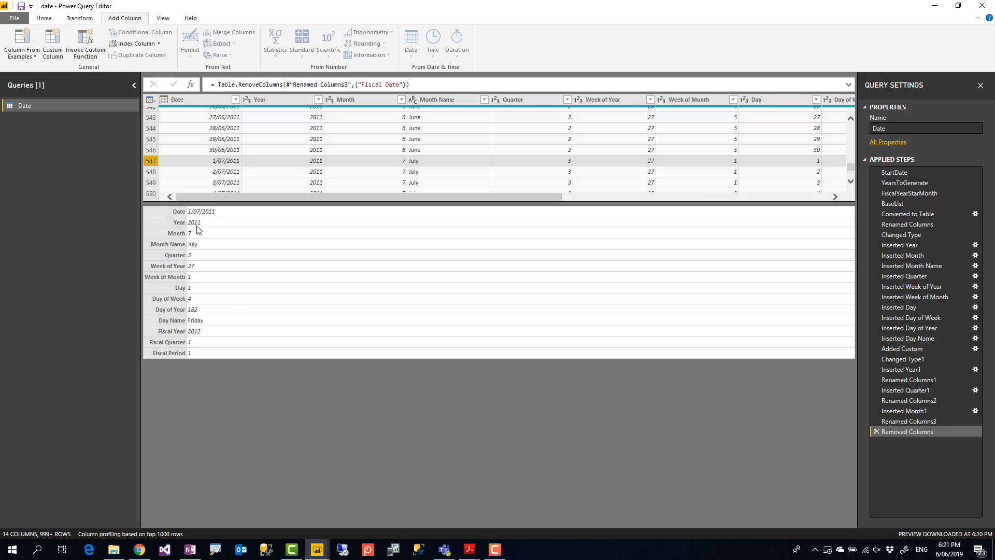
pyautogui.moveTo(176, 268)
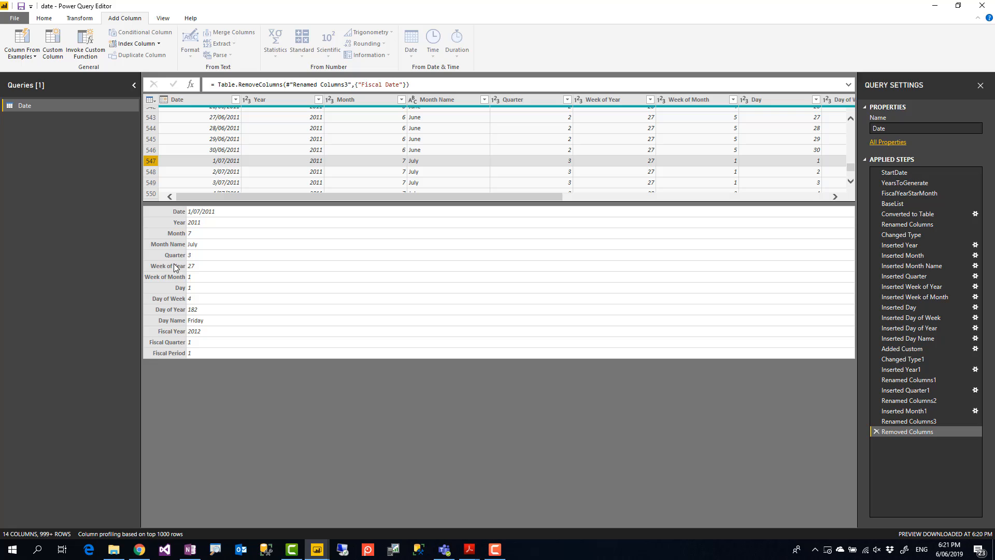
pyautogui.moveTo(188, 344)
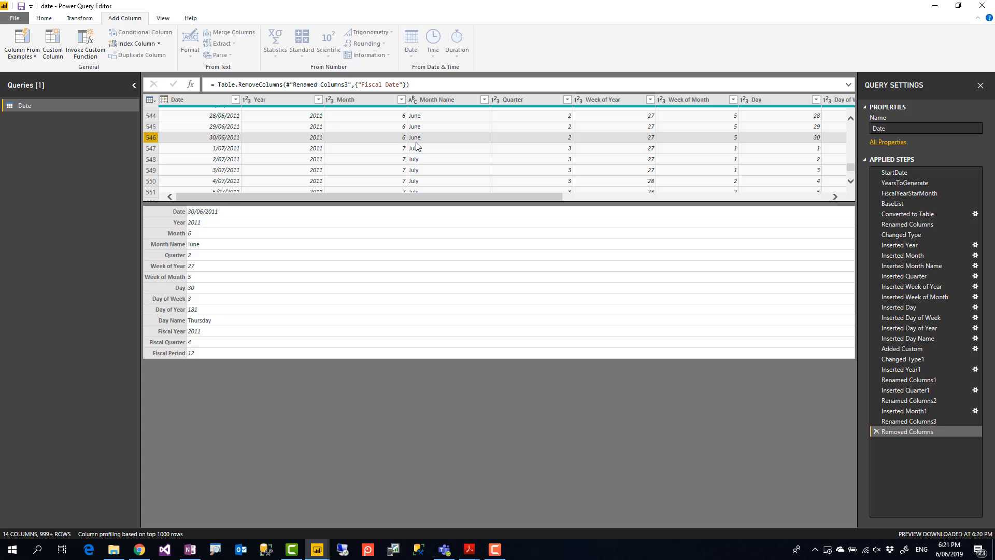
pyautogui.moveTo(108, 36)
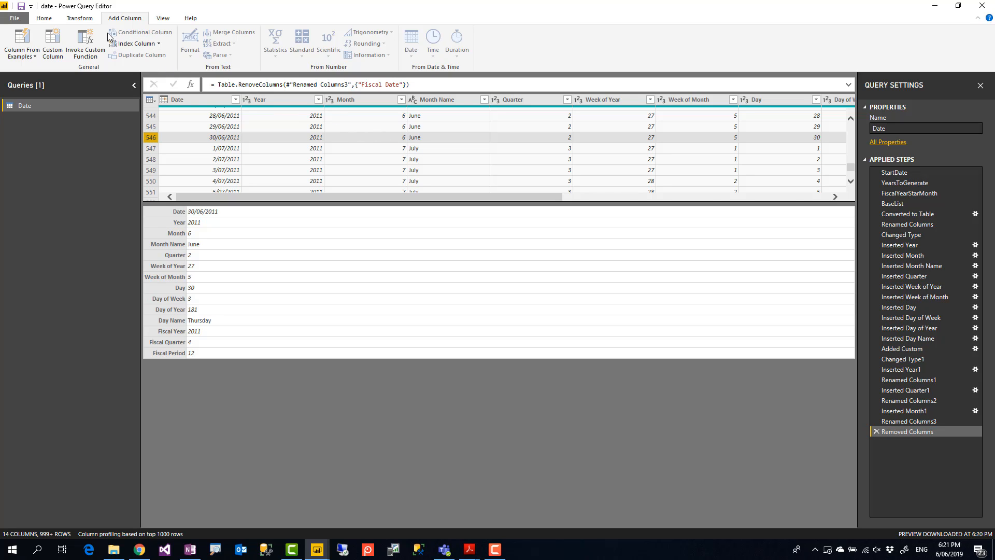
# Step: Close the record details and scroll to Fiscal Year showing 2012/1/1 from July 2011
pyautogui.click(44, 18)
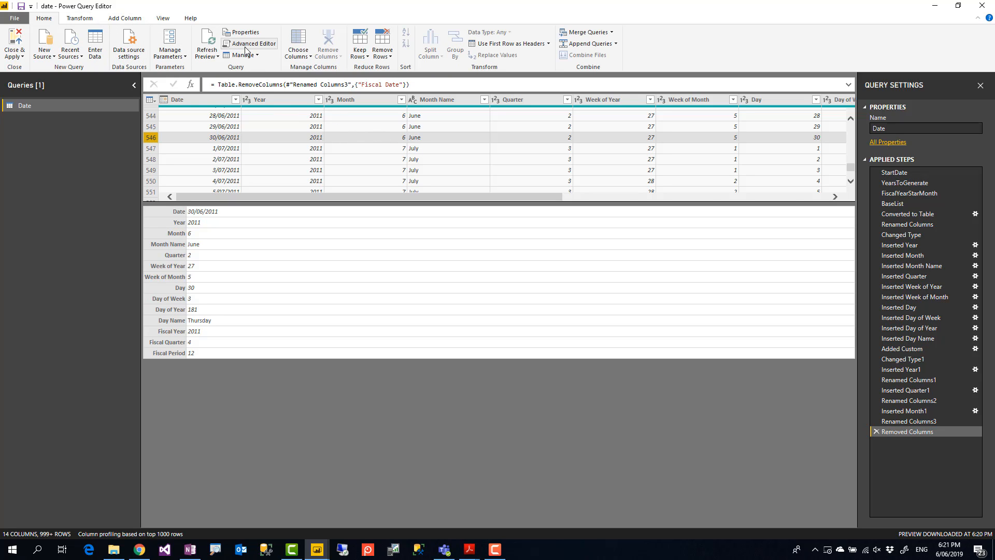
pyautogui.moveTo(348, 184)
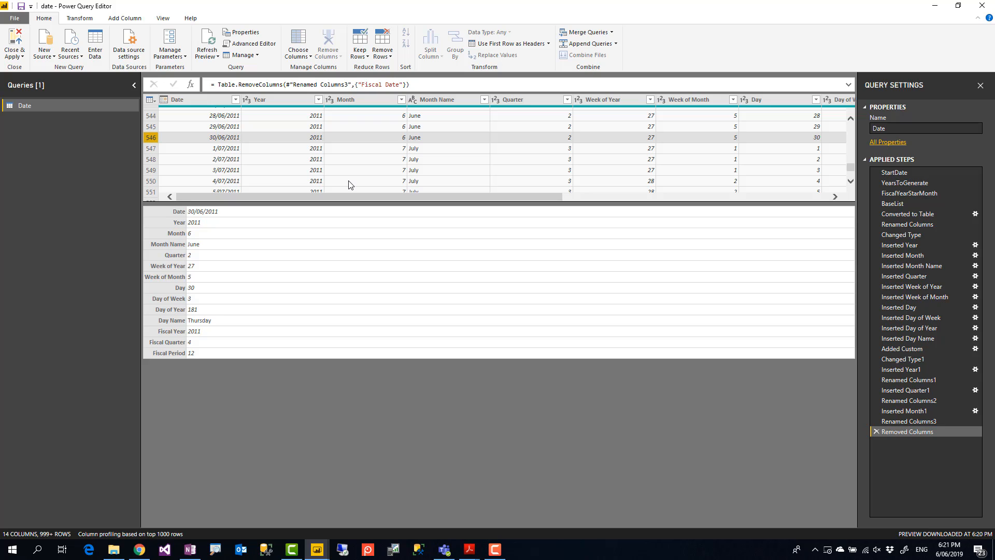
pyautogui.moveTo(379, 200)
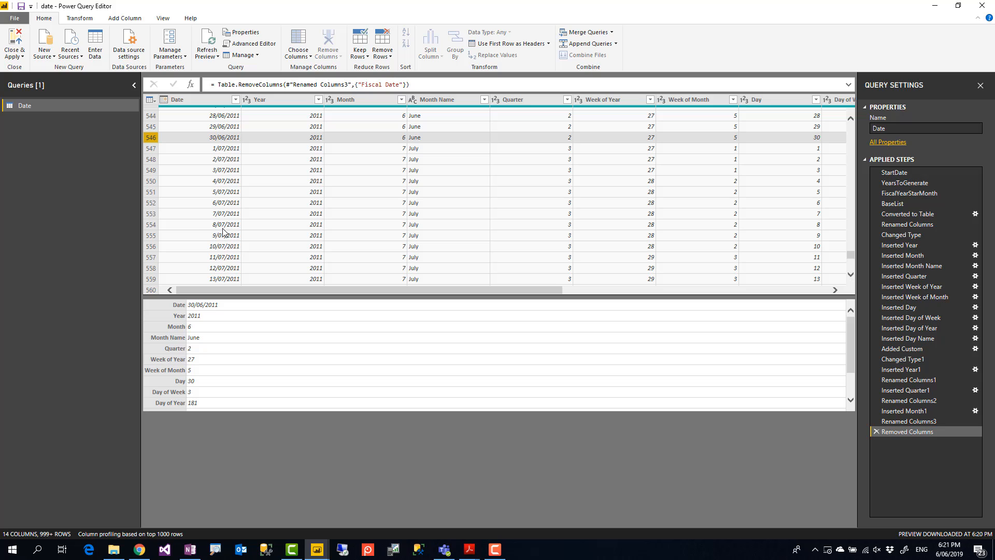
pyautogui.click(197, 100)
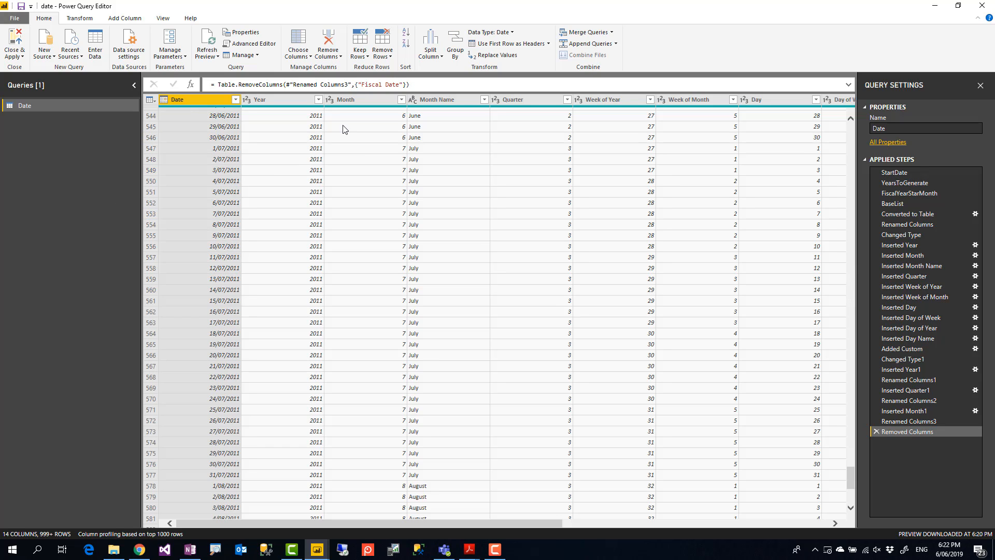
pyautogui.click(279, 99)
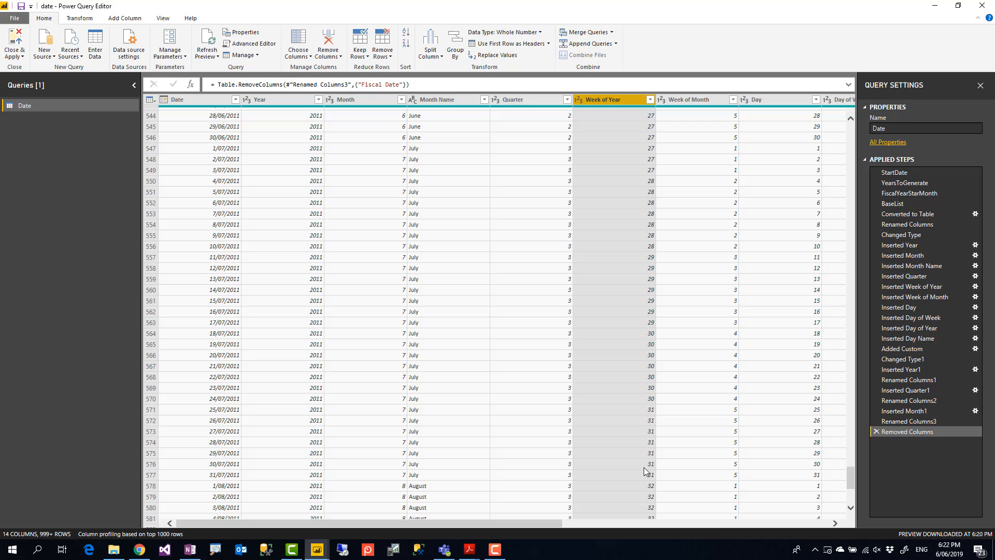
pyautogui.hscroll(3)
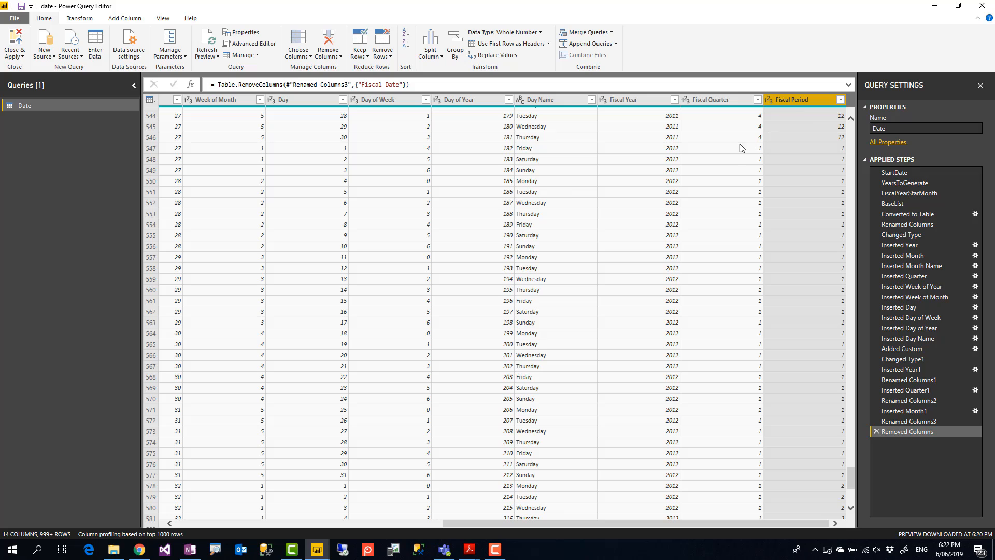
pyautogui.click(634, 99)
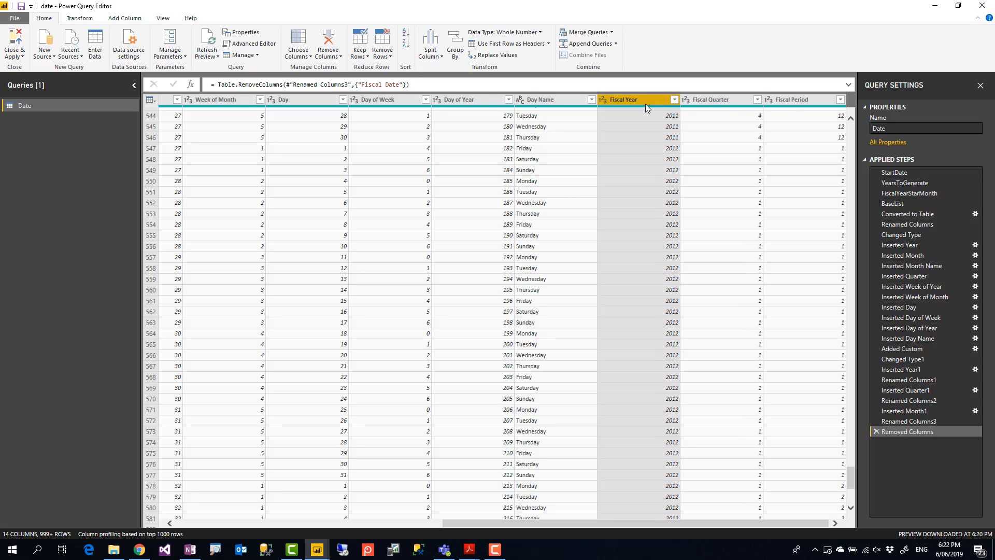